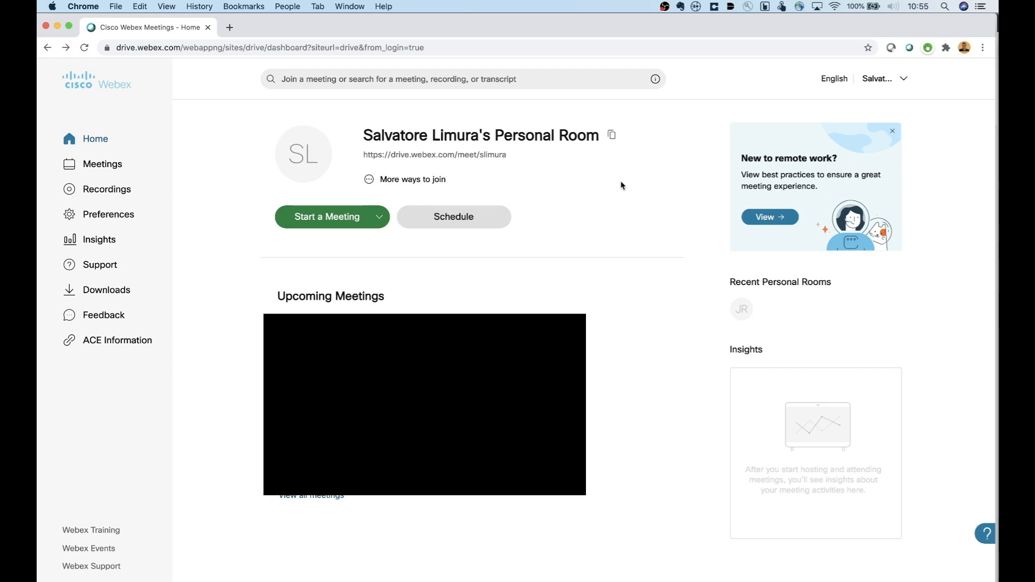
pyautogui.moveTo(533, 179)
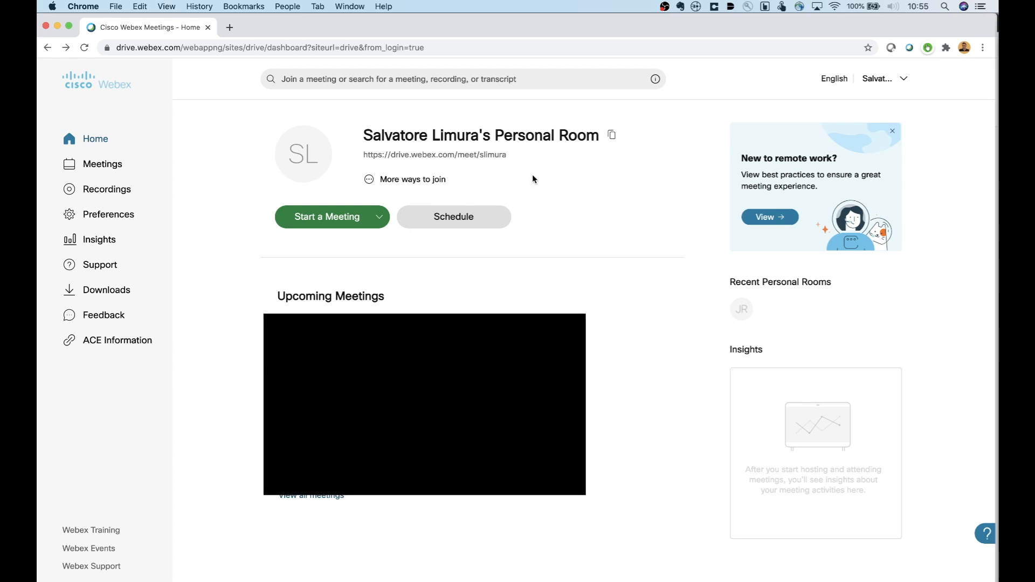
pyautogui.moveTo(454, 217)
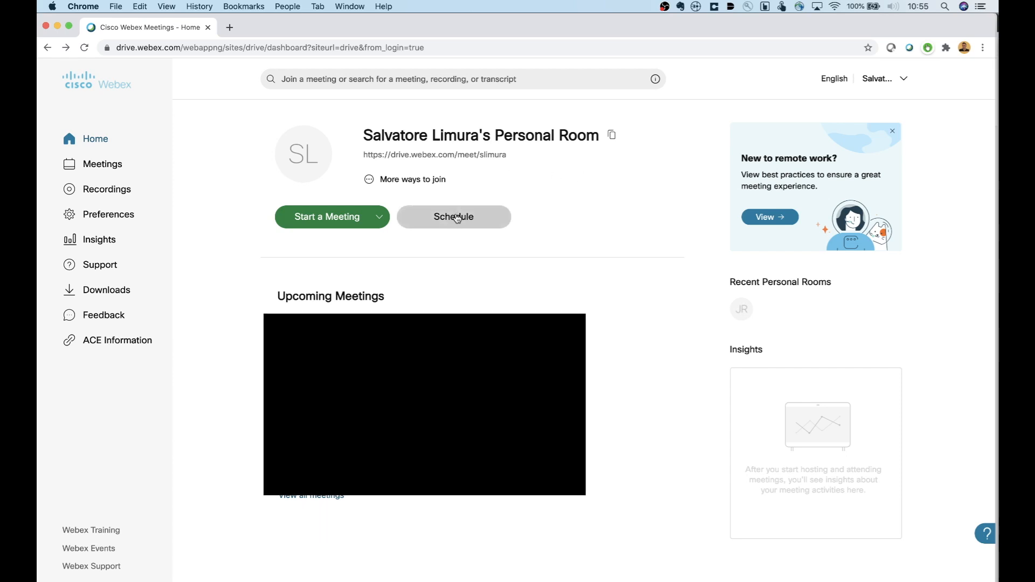
# Step: Open the Schedule a Meeting form from the Webex Personal Room home page
pyautogui.click(454, 217)
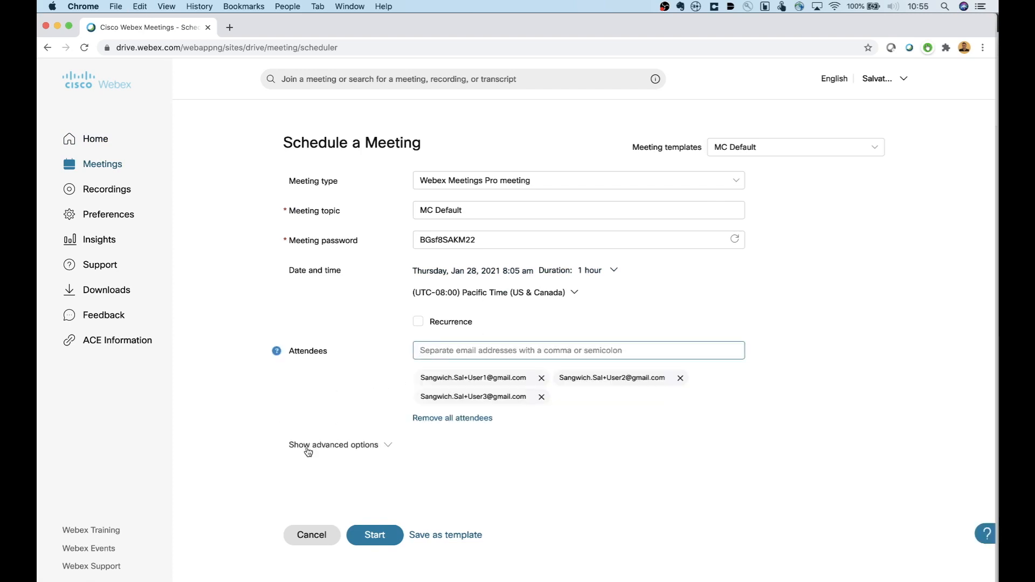
# Step: Tick Enable breakout sessions under the advanced Scheduling options
pyautogui.click(334, 444)
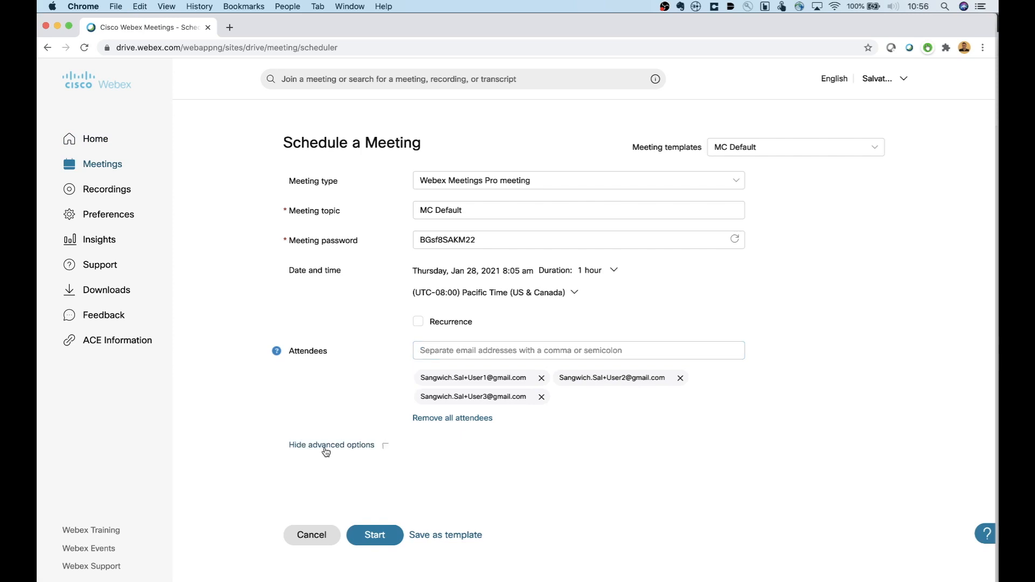
pyautogui.click(331, 444)
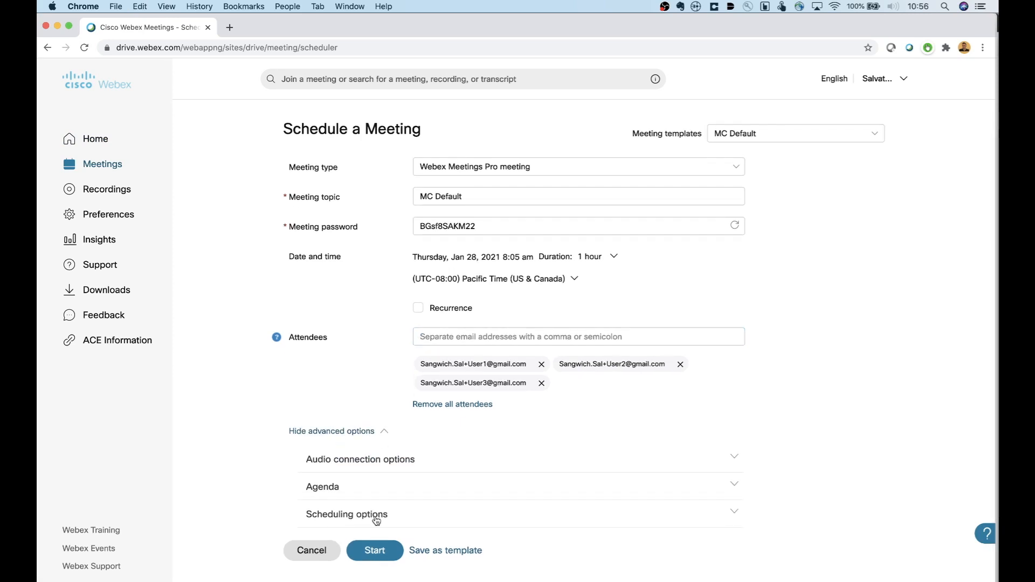
pyautogui.click(346, 515)
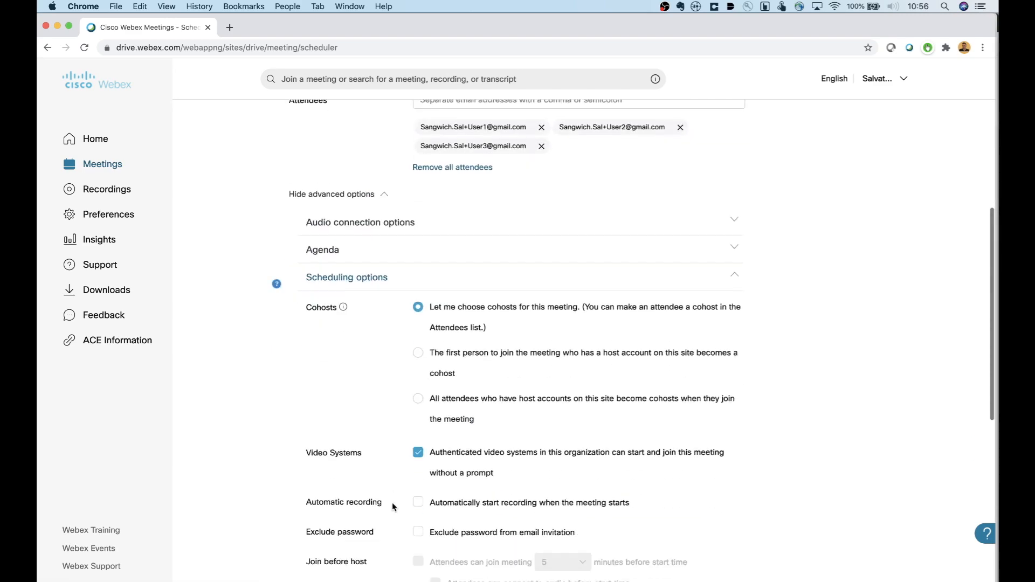
pyautogui.scroll(-3)
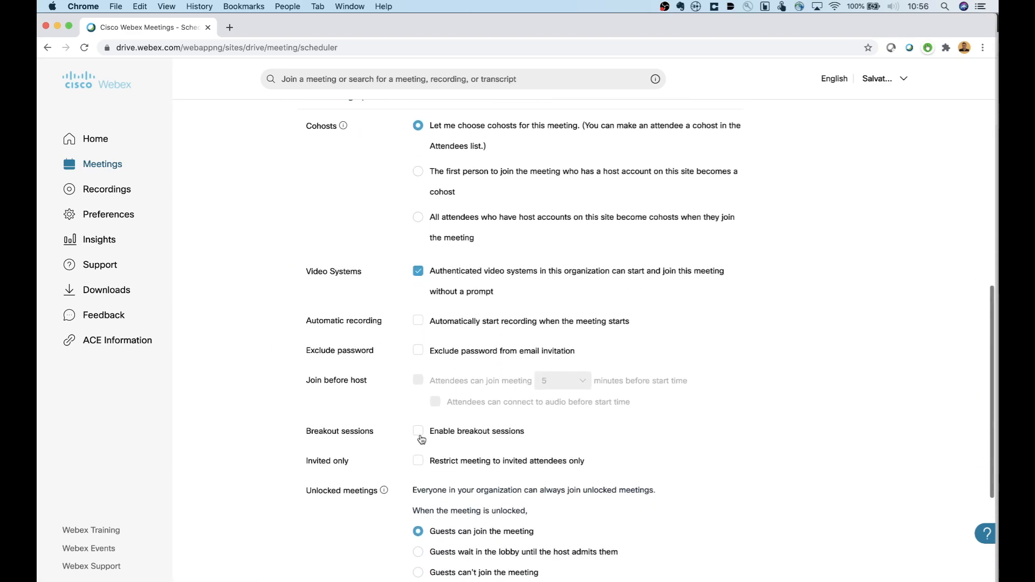
pyautogui.click(418, 431)
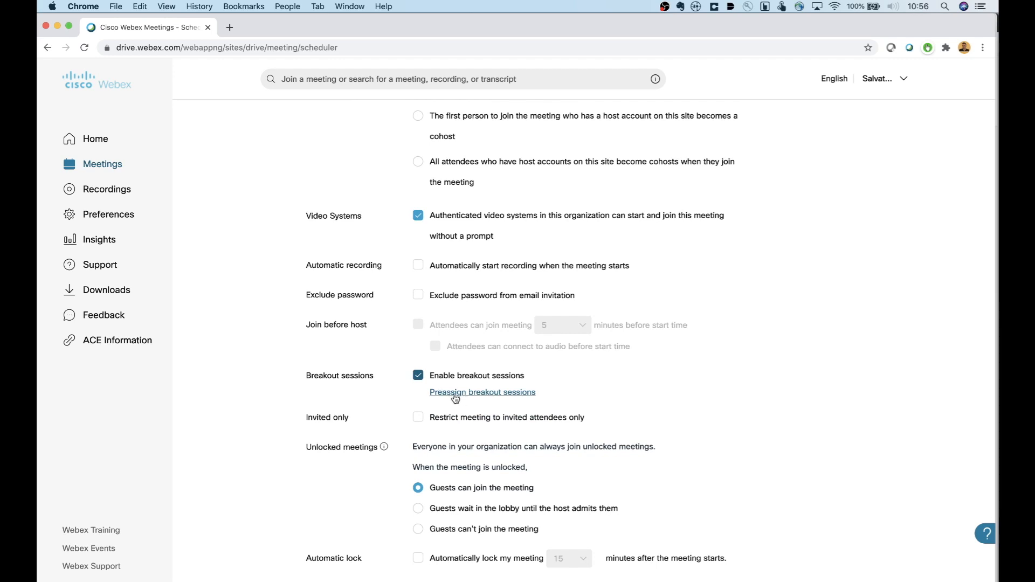
pyautogui.moveTo(478, 397)
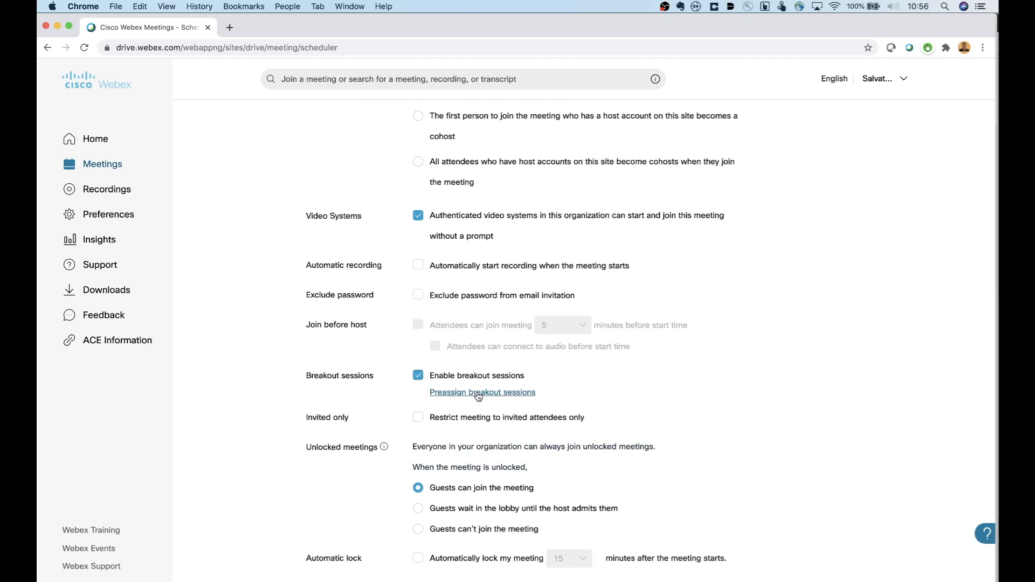
# Step: Open the Preassign breakout sessions dialog for the three invited attendees
pyautogui.click(482, 392)
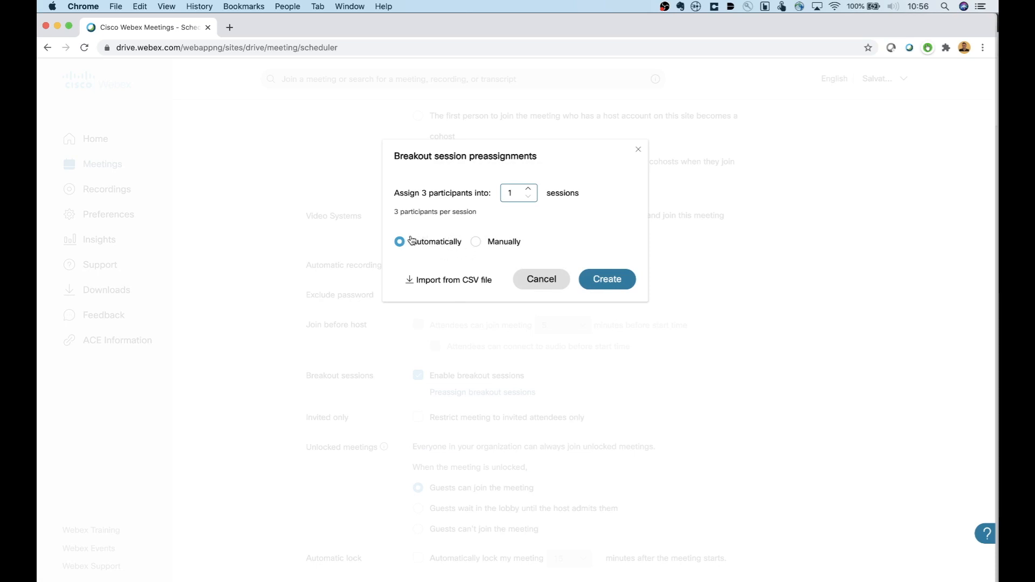
pyautogui.moveTo(421, 234)
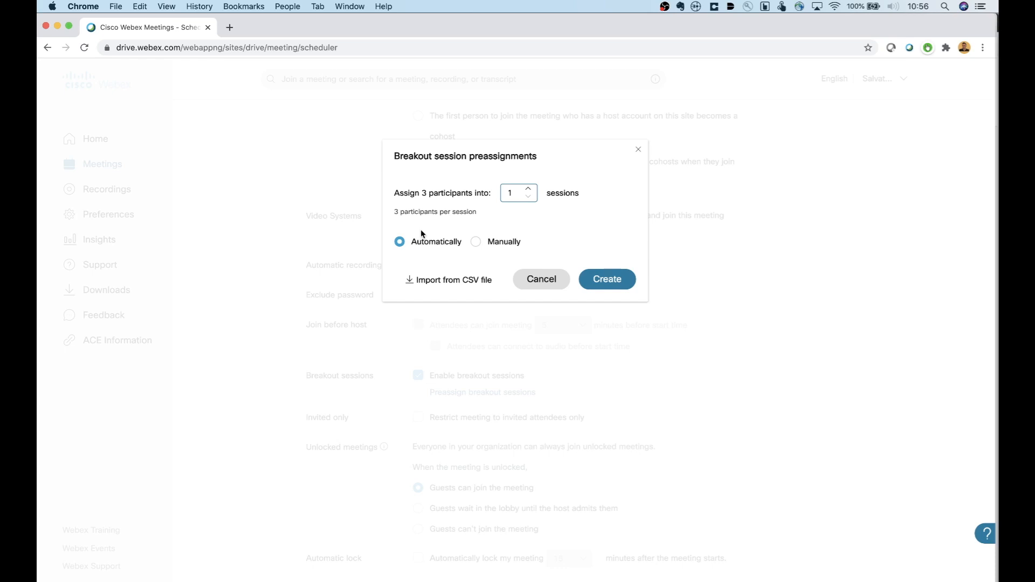
pyautogui.moveTo(484, 248)
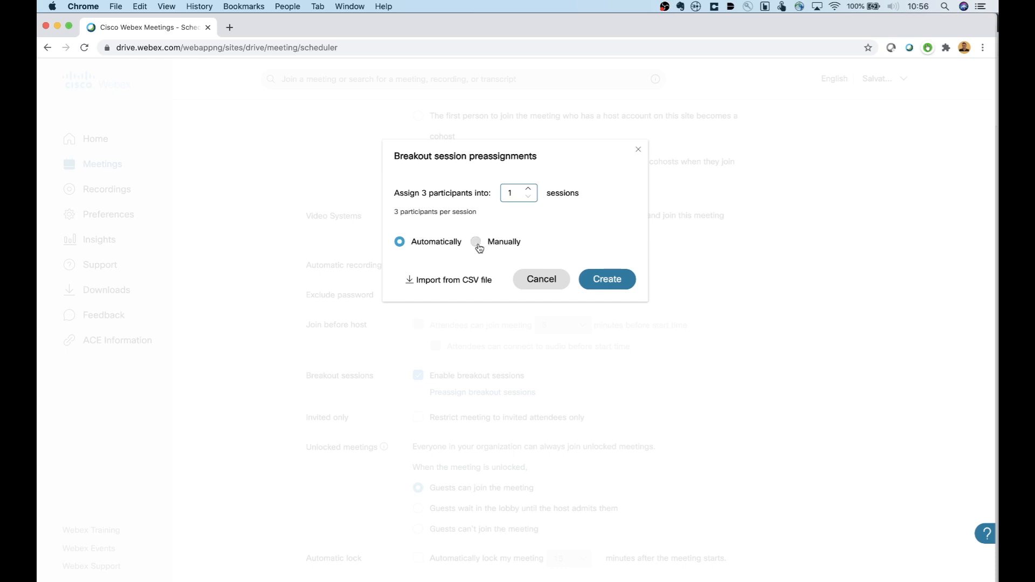
pyautogui.moveTo(448, 285)
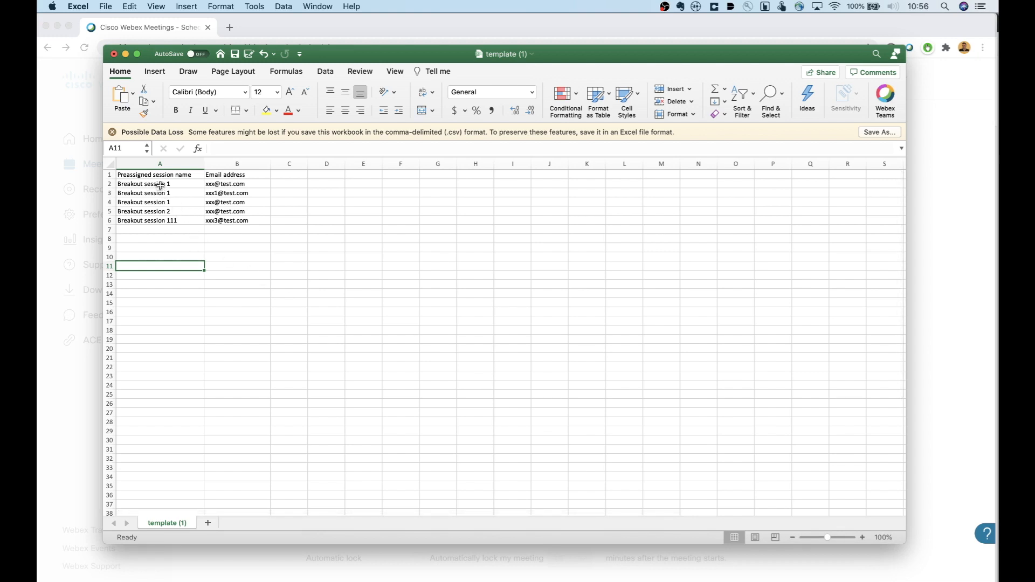
pyautogui.moveTo(161, 209)
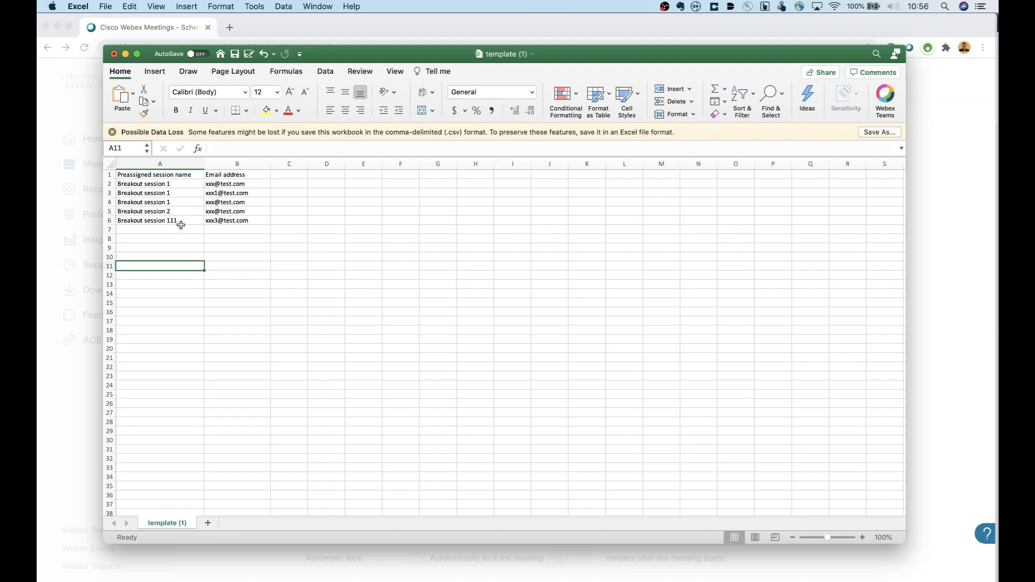
pyautogui.moveTo(238, 212)
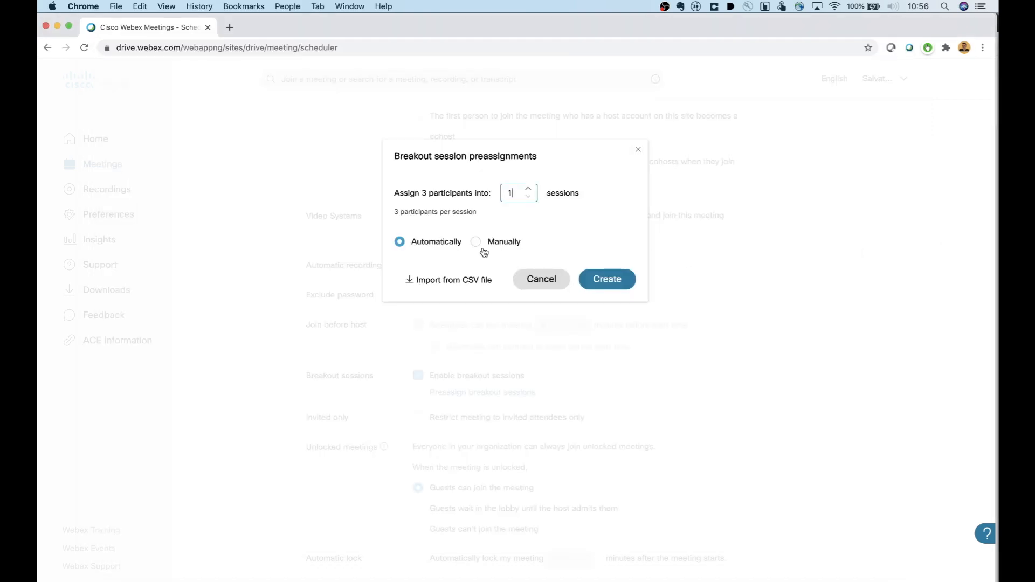
pyautogui.moveTo(493, 237)
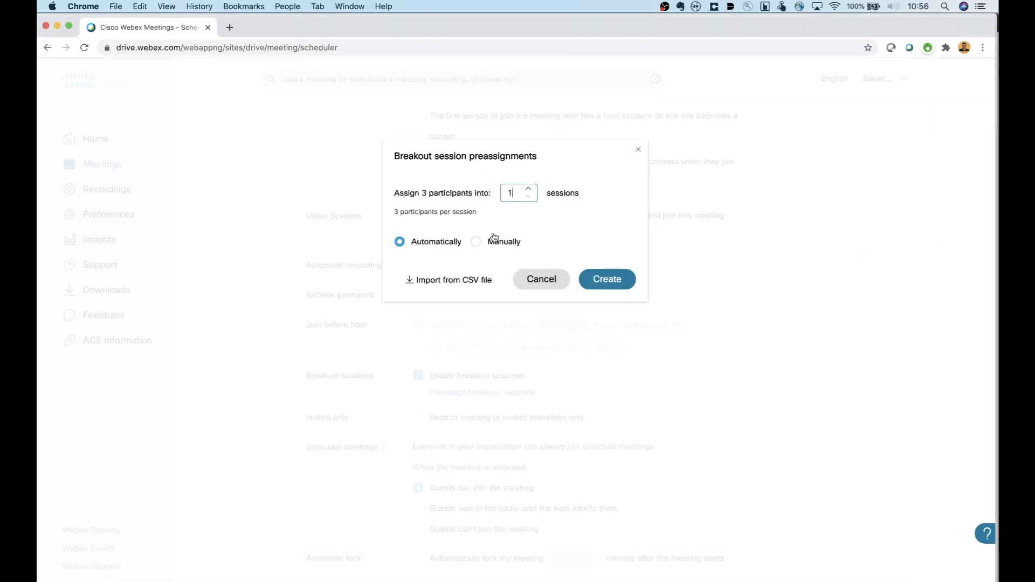
# Step: Create three breakout sessions set for manual participant assignment
pyautogui.click(529, 190)
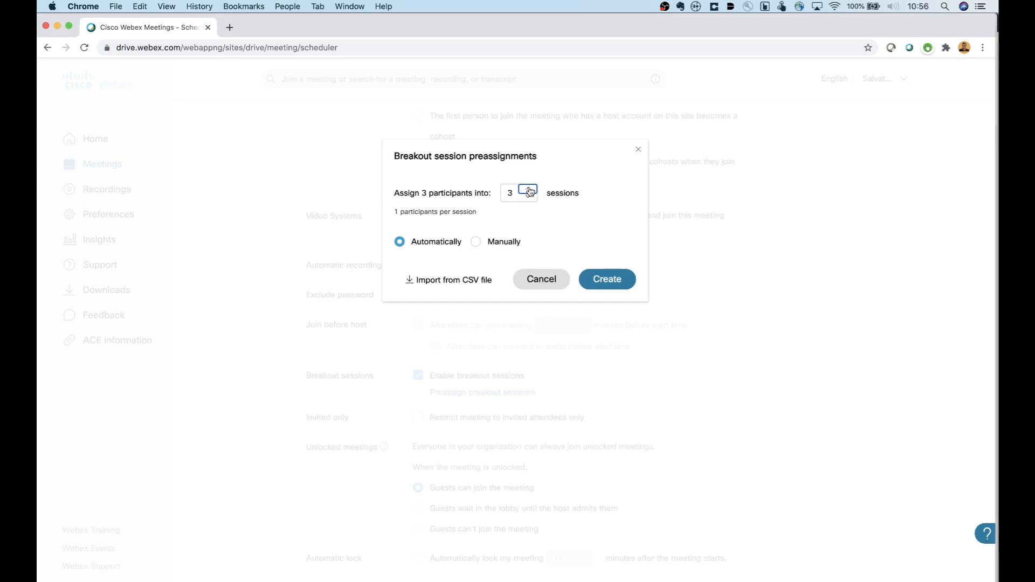
pyautogui.click(476, 242)
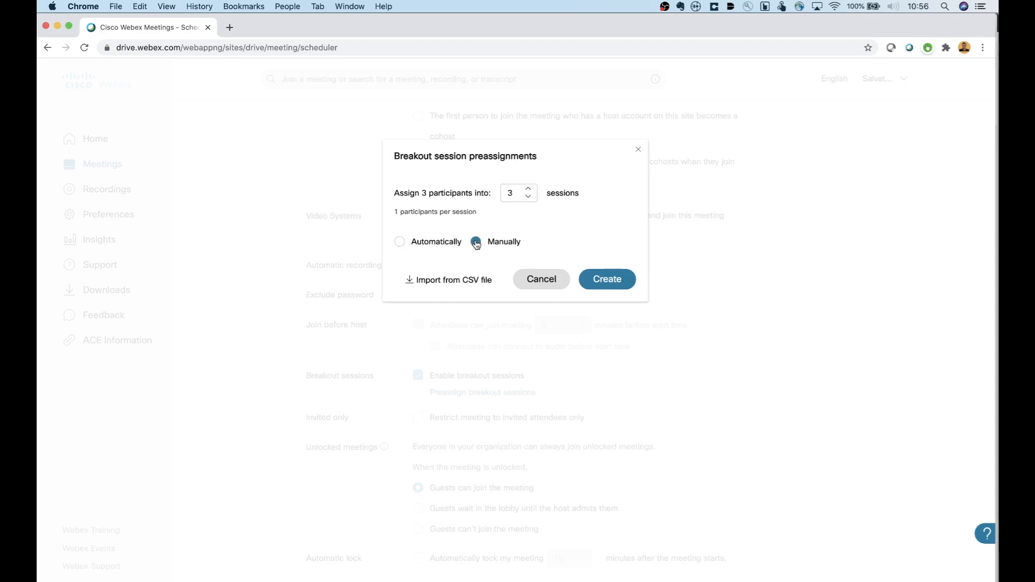
pyautogui.click(474, 242)
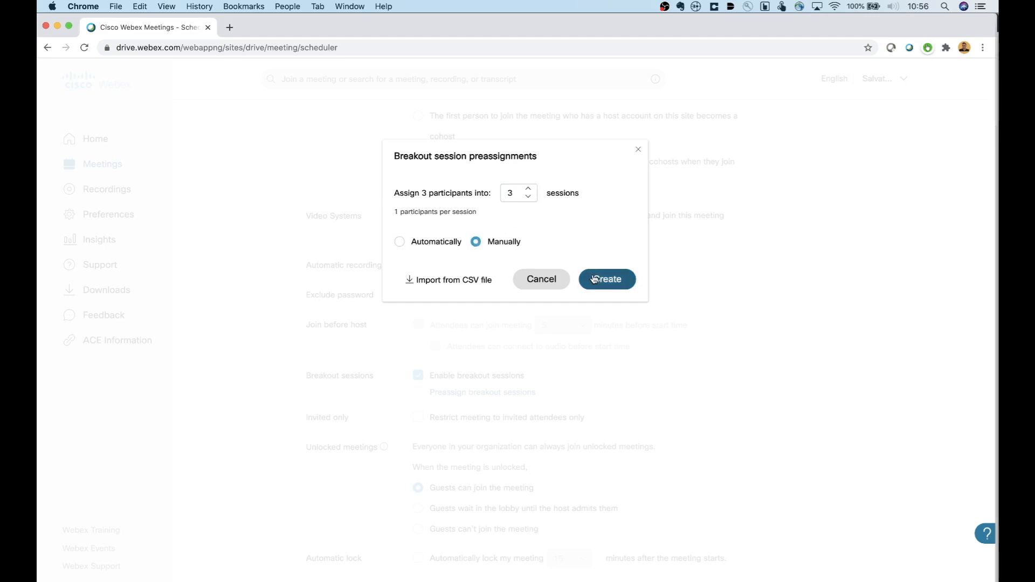
pyautogui.click(606, 278)
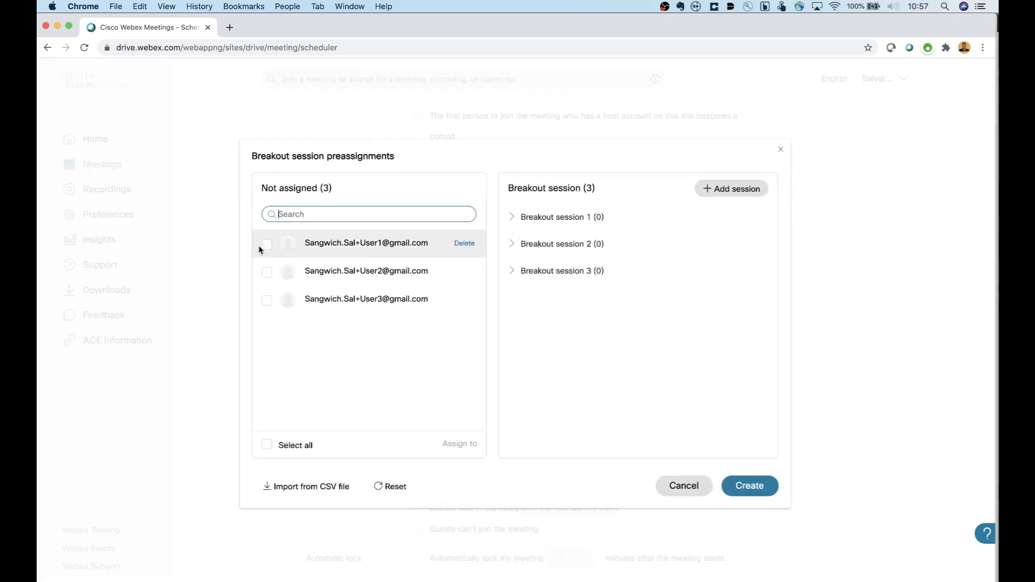
pyautogui.moveTo(267, 243)
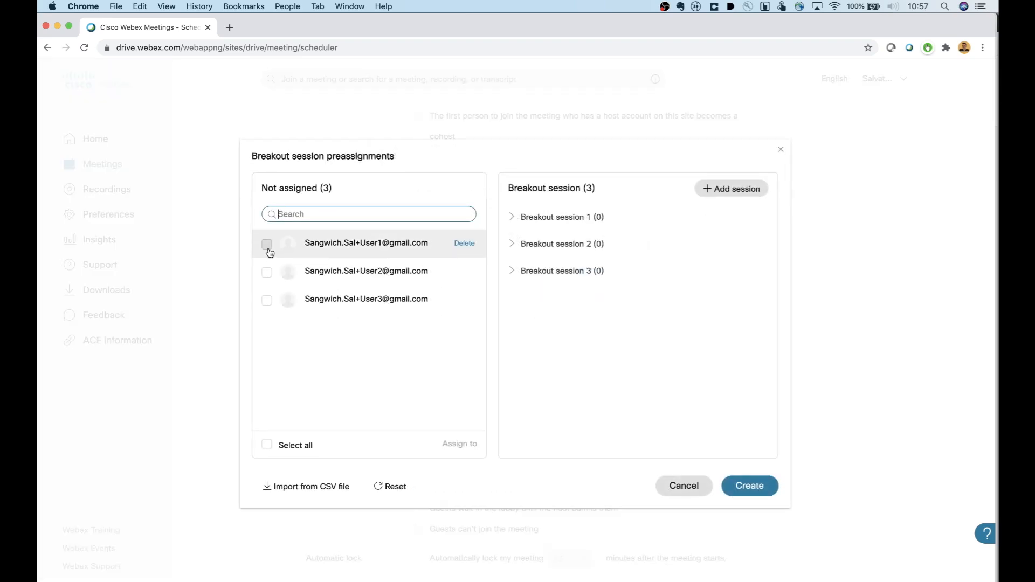
# Step: Assign each invited participant to its own breakout session: 1, 2 and 3
pyautogui.click(267, 244)
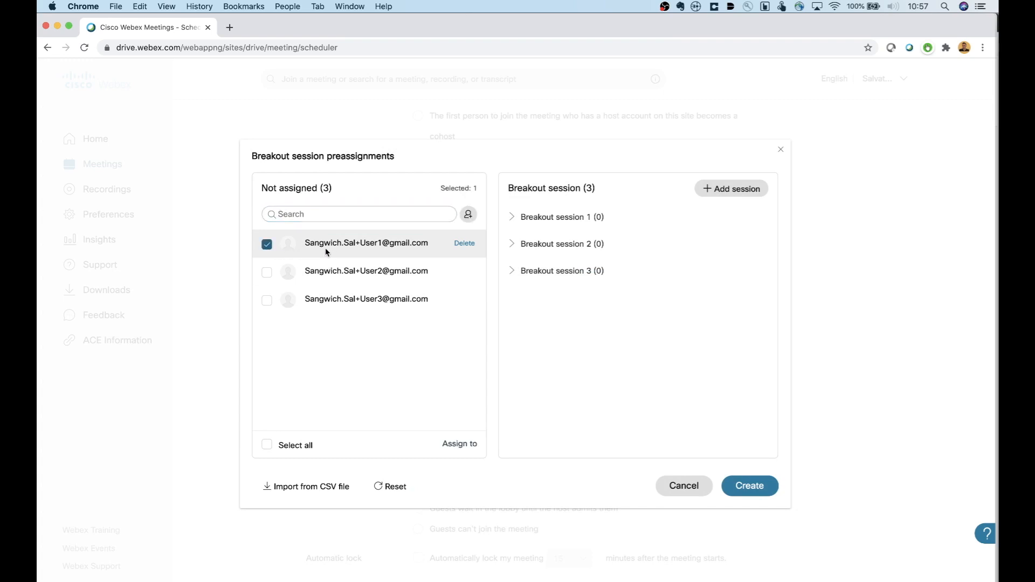
pyautogui.moveTo(458, 380)
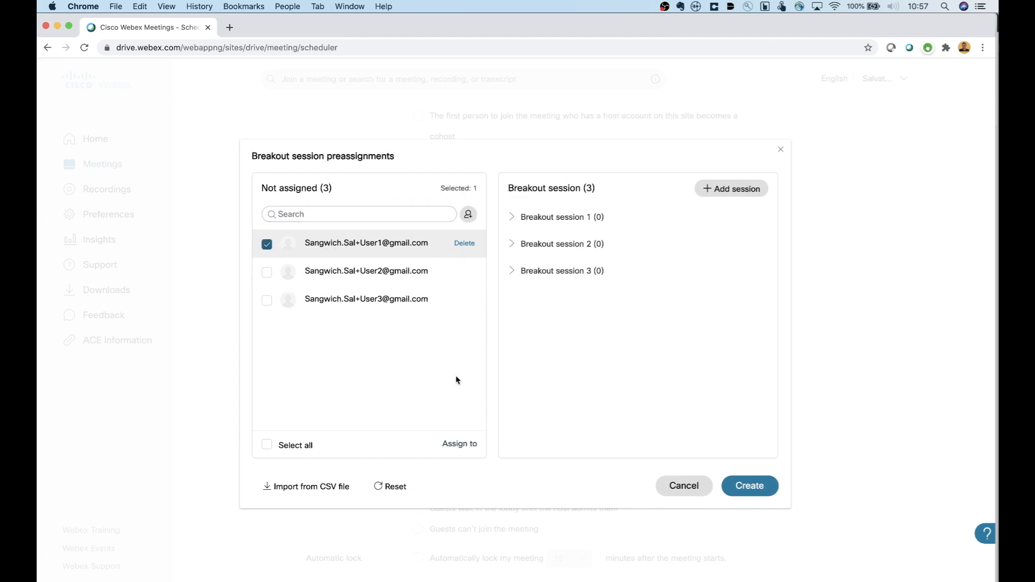
pyautogui.click(459, 444)
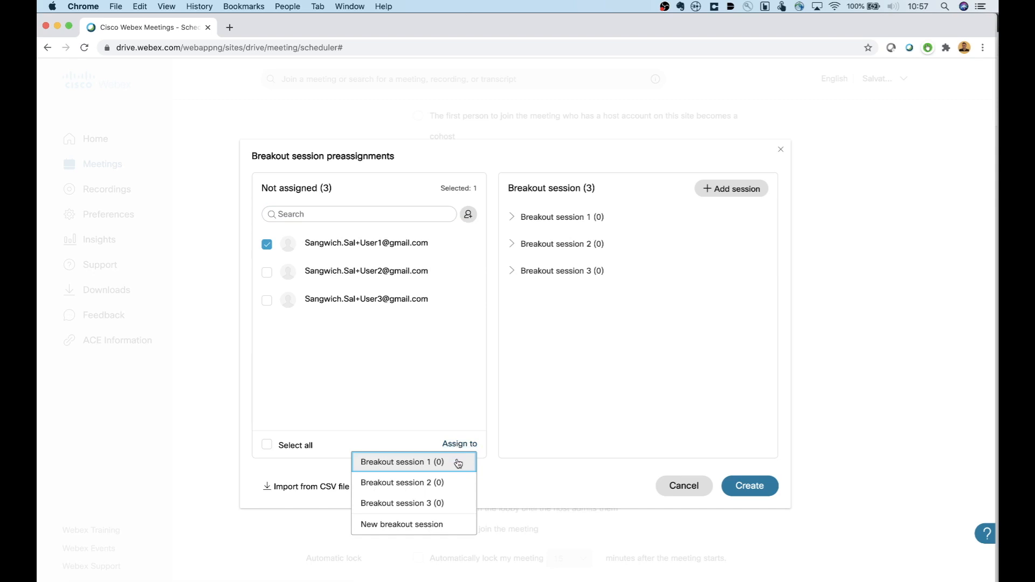
pyautogui.click(401, 462)
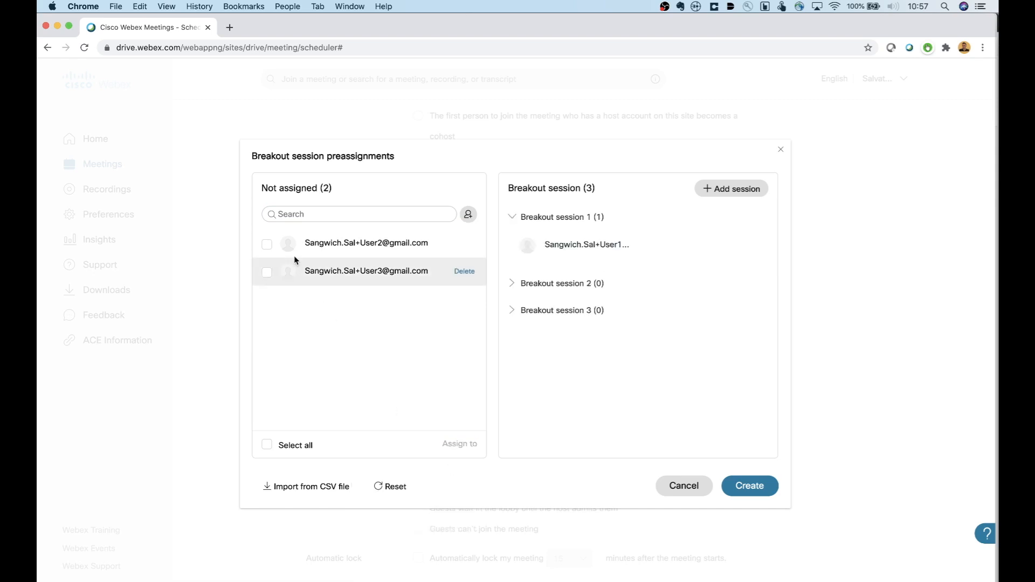
pyautogui.click(267, 244)
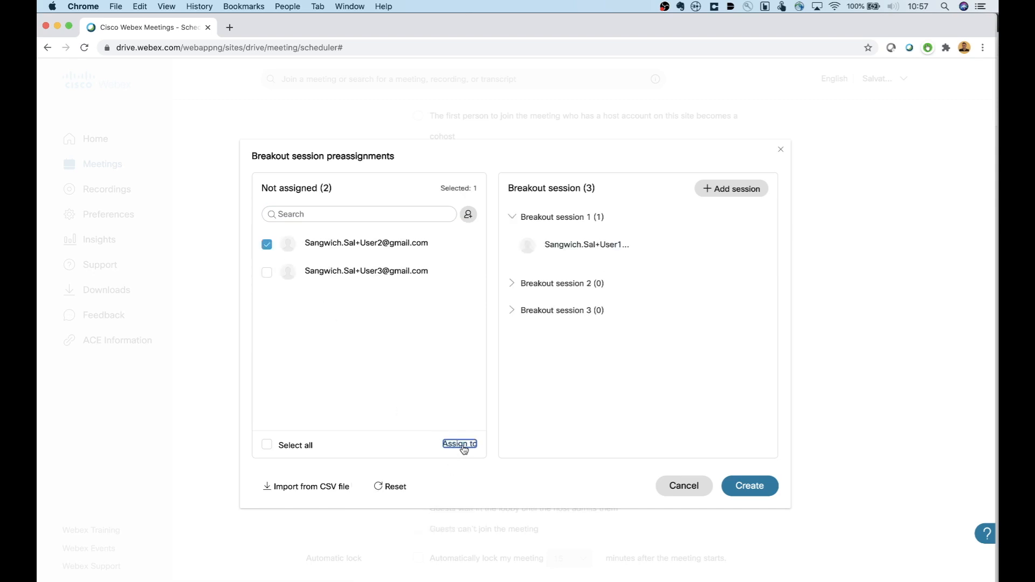
pyautogui.click(459, 444)
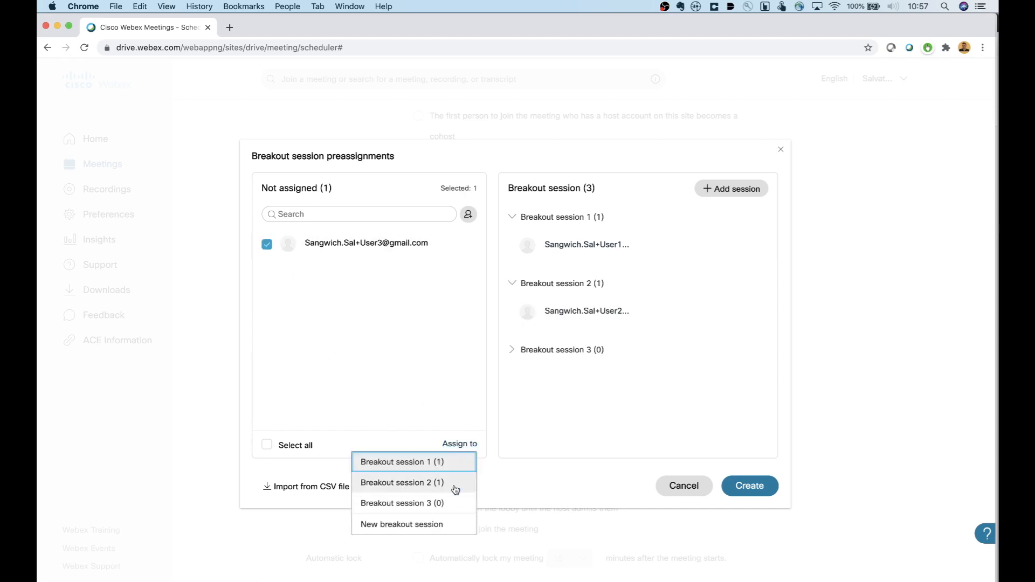
pyautogui.click(401, 503)
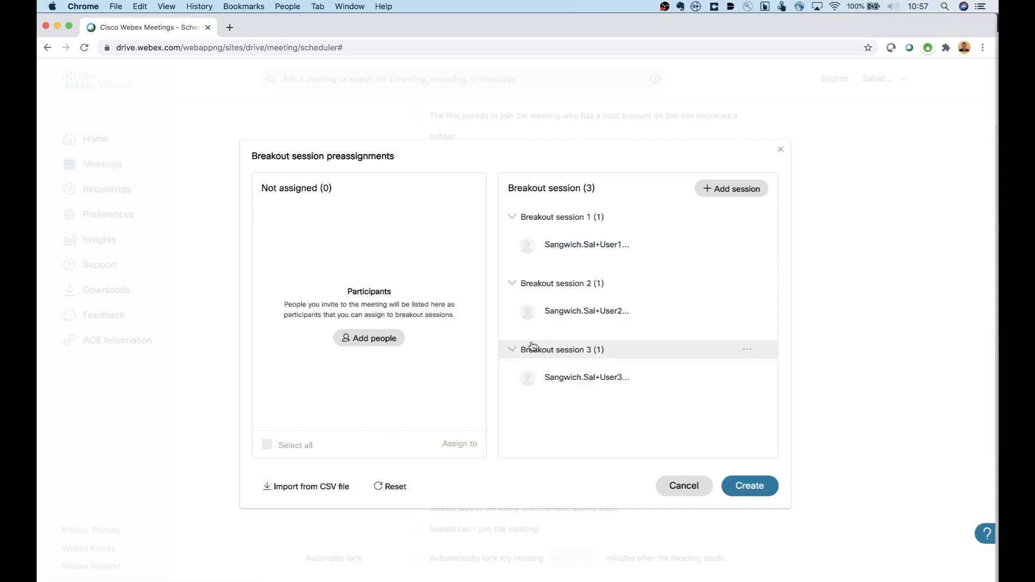
# Step: Show the Rename and Delete options for Breakout session 1
pyautogui.click(747, 217)
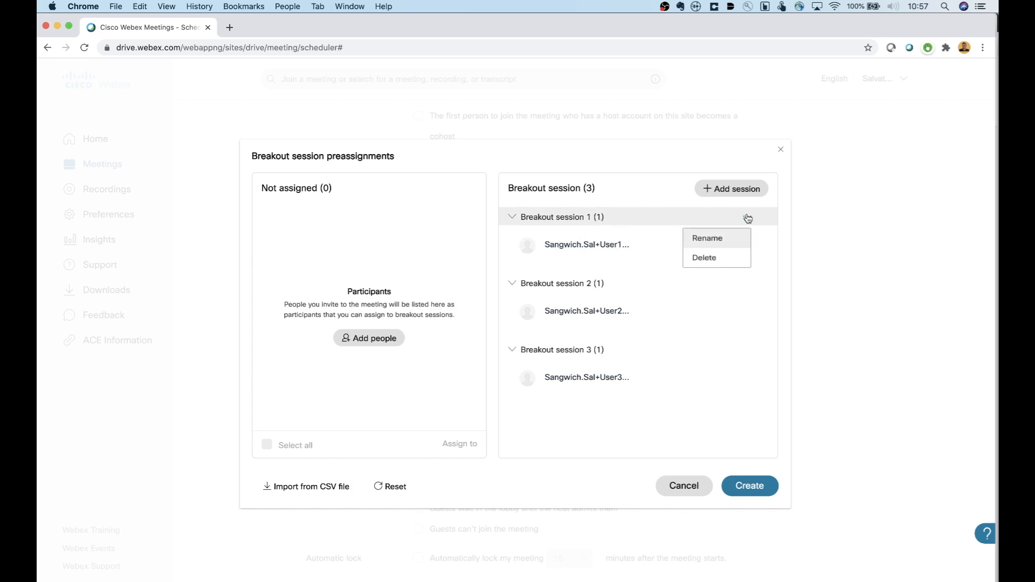
pyautogui.moveTo(707, 239)
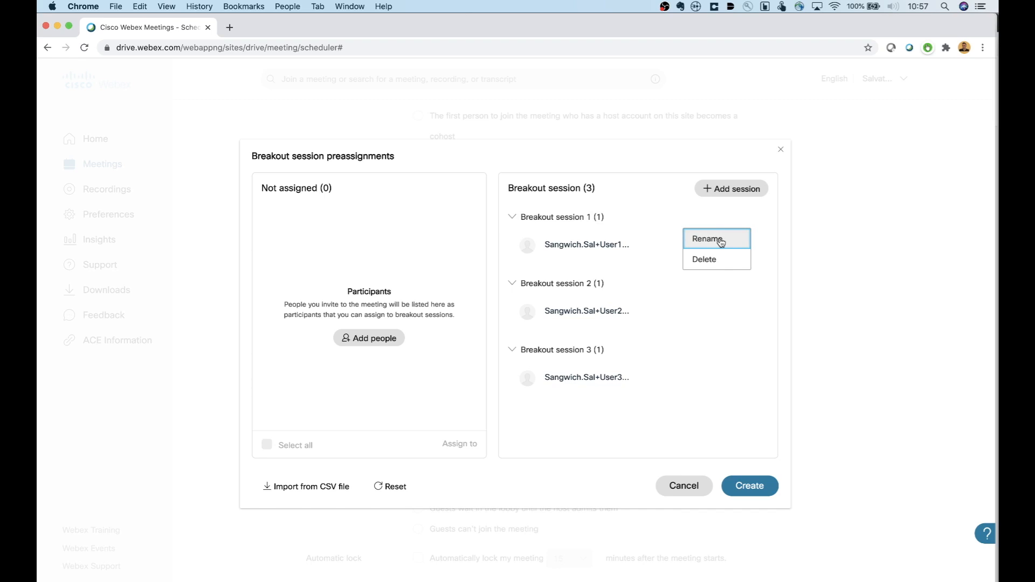
pyautogui.moveTo(660, 349)
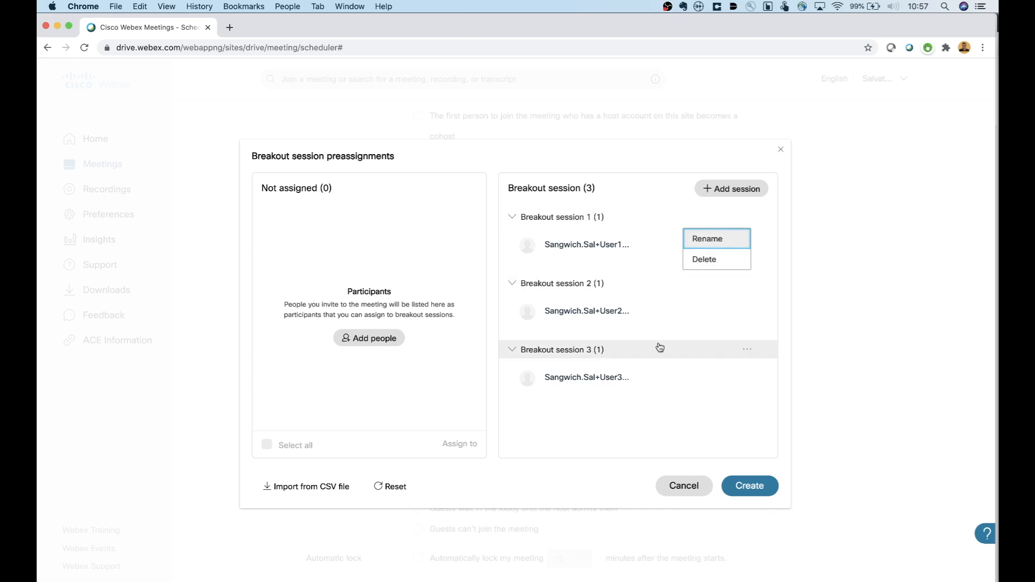
pyautogui.click(647, 170)
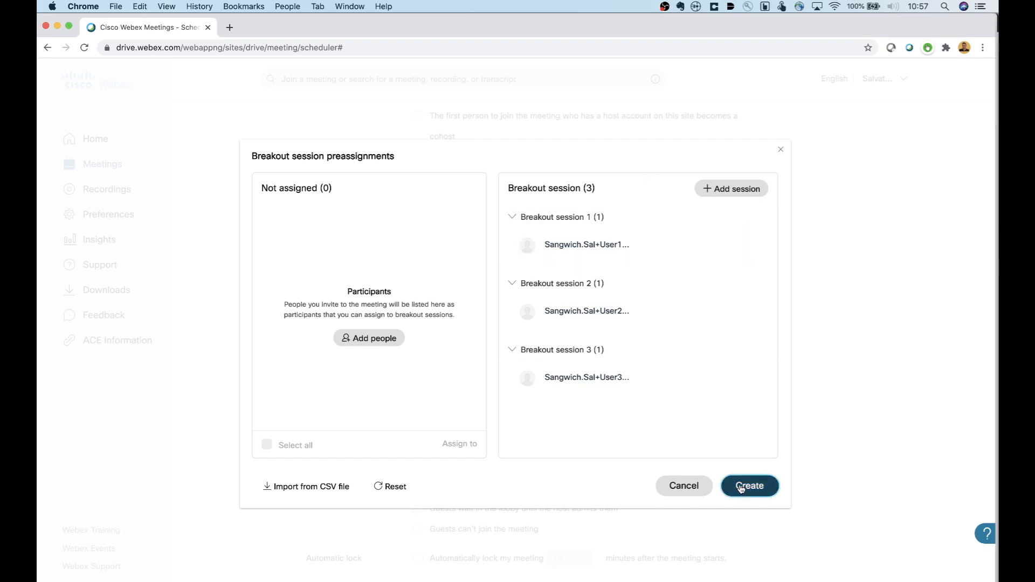
# Step: Save the breakout preassignments and review the Schedule a Meeting form
pyautogui.click(749, 486)
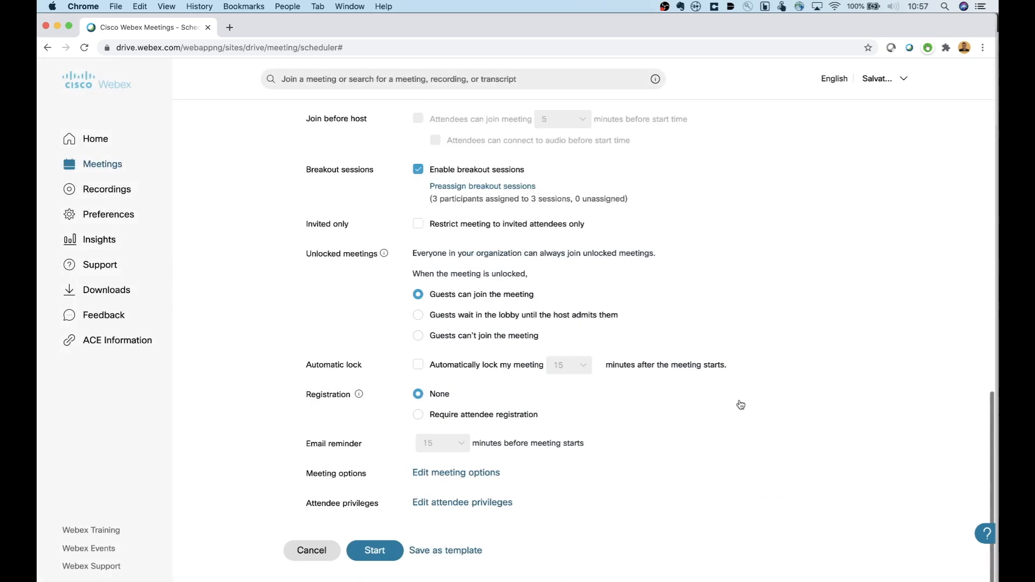
pyautogui.scroll(3)
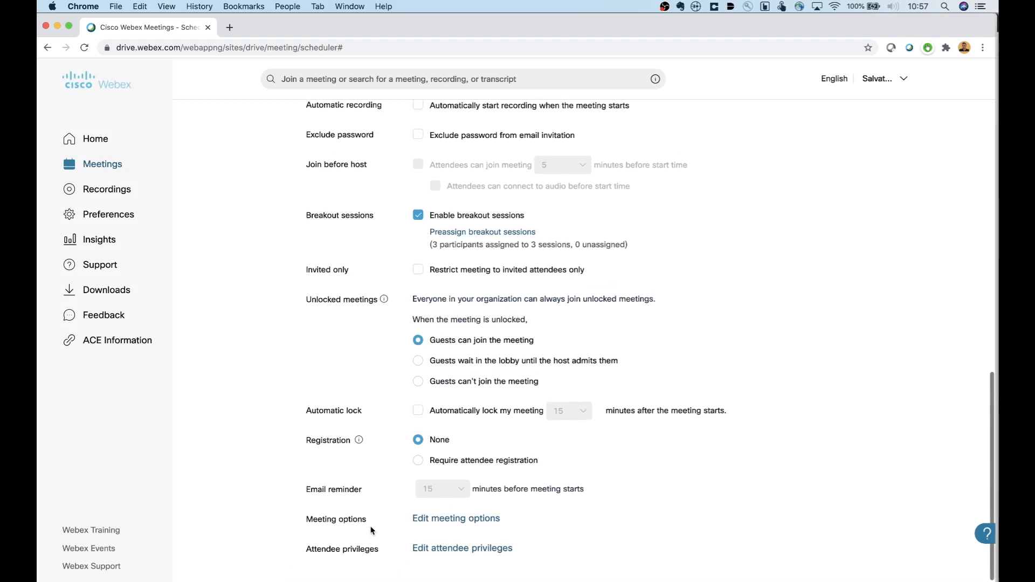
pyautogui.scroll(3)
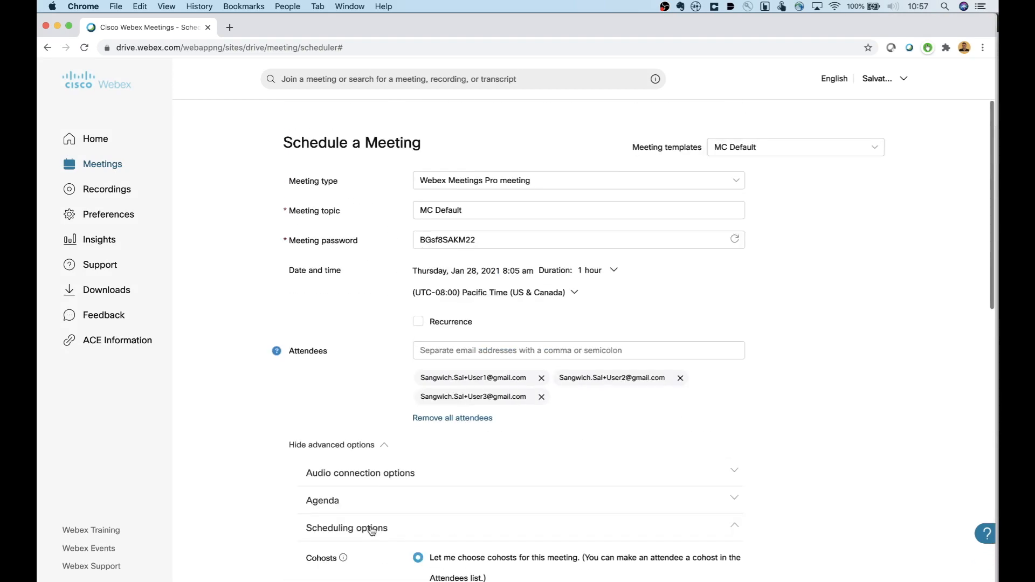
pyautogui.scroll(-3)
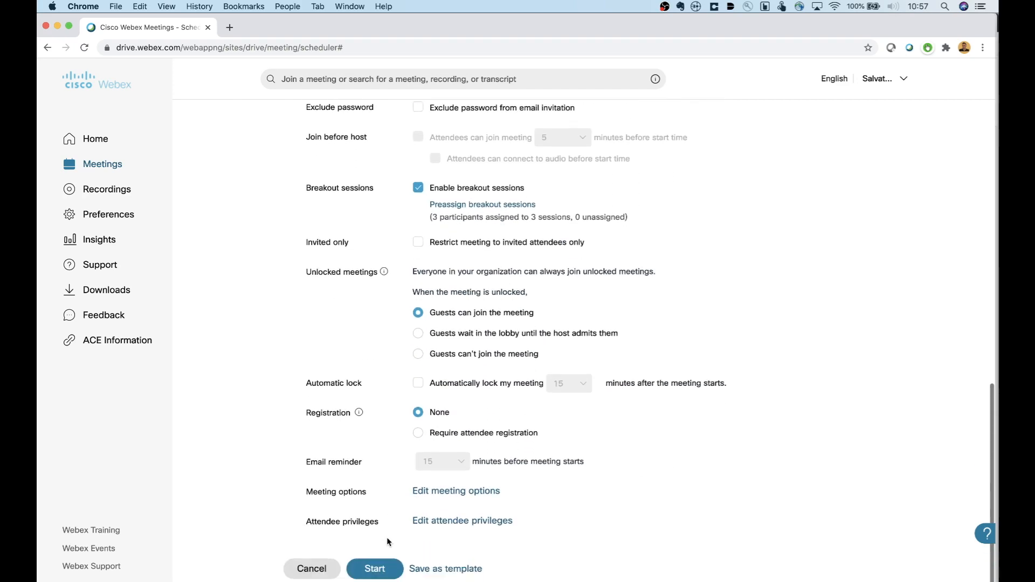
pyautogui.scroll(3)
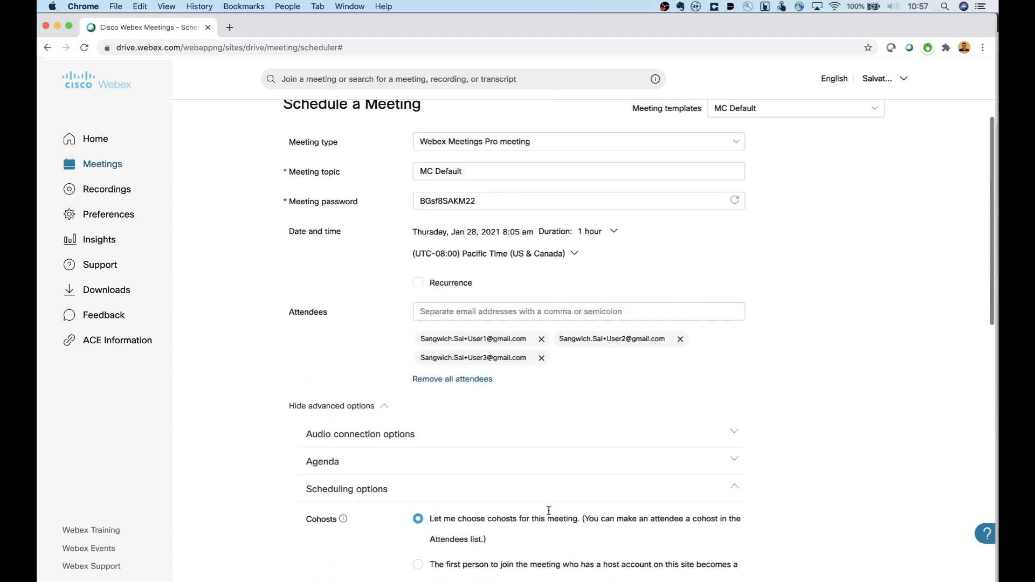
pyautogui.scroll(3)
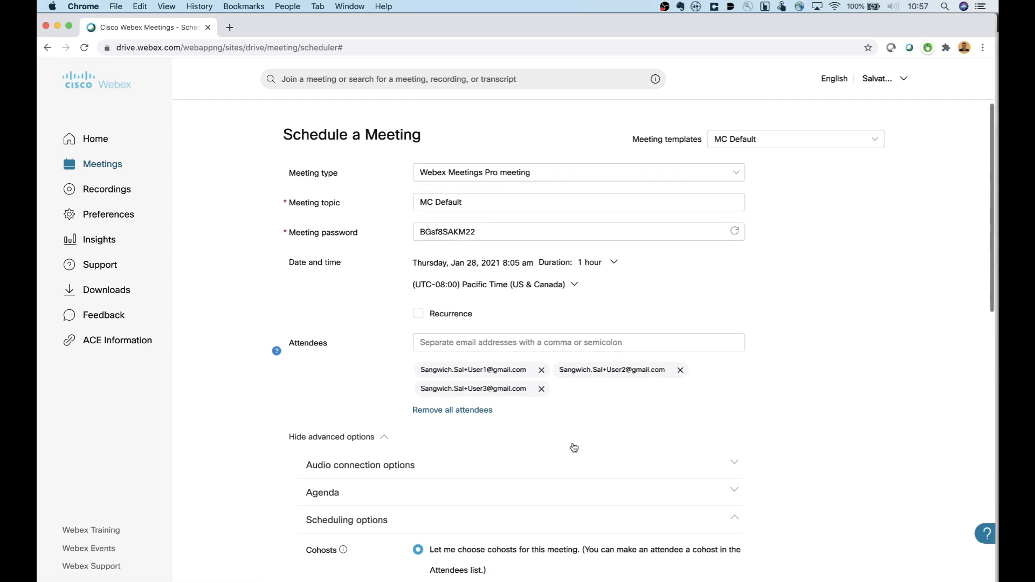
pyautogui.scroll(-3)
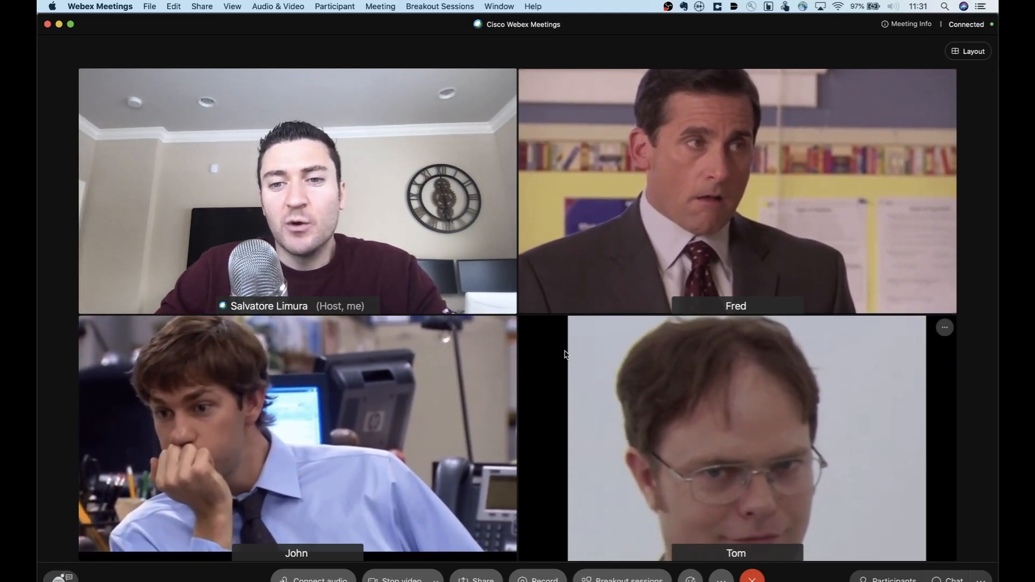
pyautogui.moveTo(729, 408)
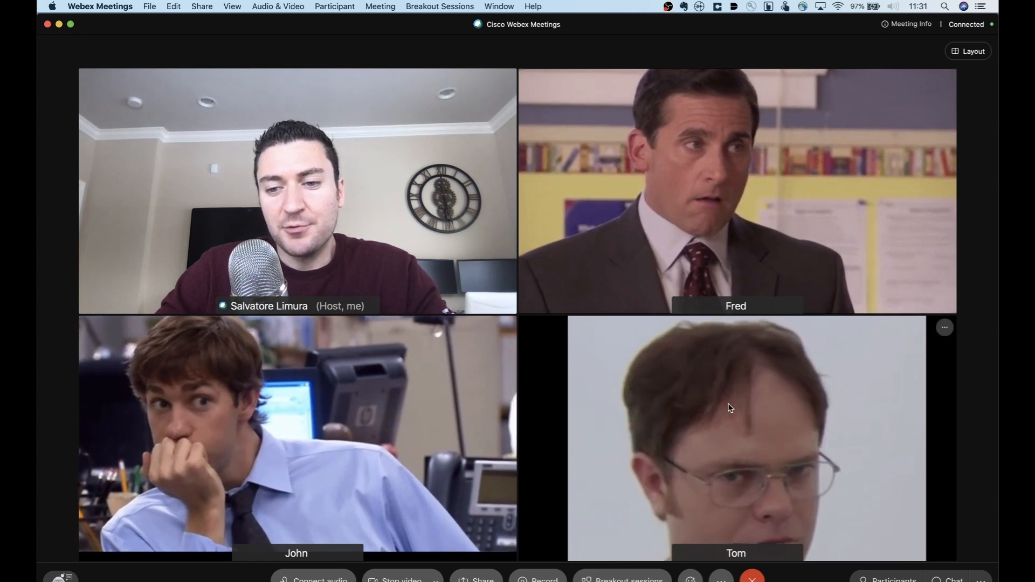
# Step: Open the Participants panel listing the host, Fred, John and Tom
pyautogui.click(889, 580)
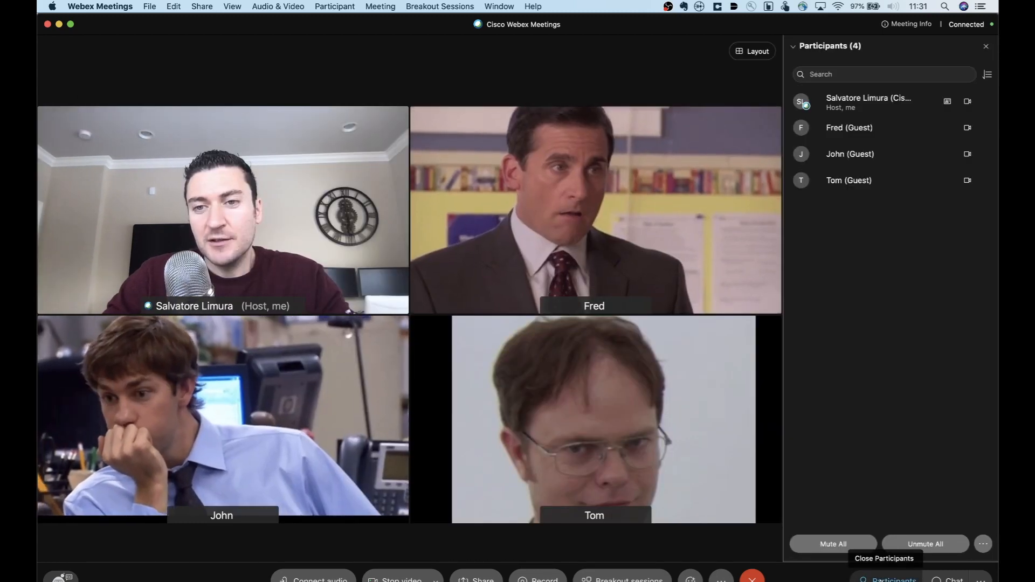
pyautogui.moveTo(870, 141)
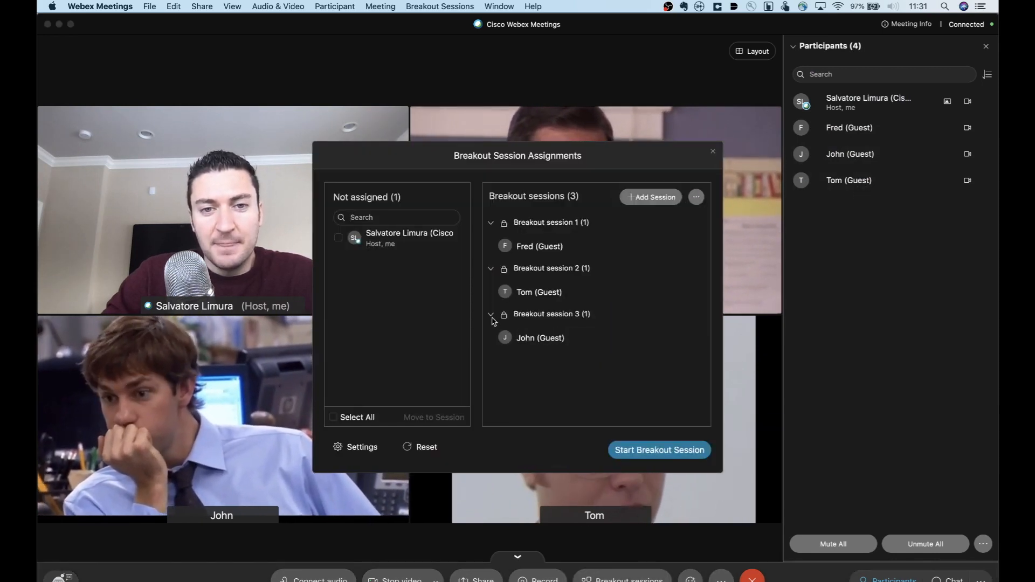
pyautogui.moveTo(539, 246)
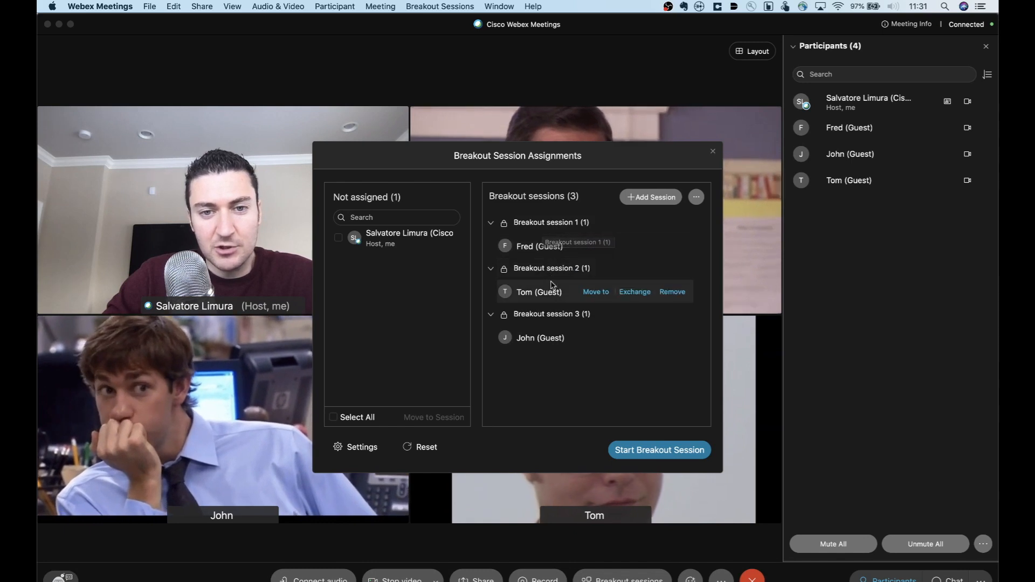
pyautogui.moveTo(539, 246)
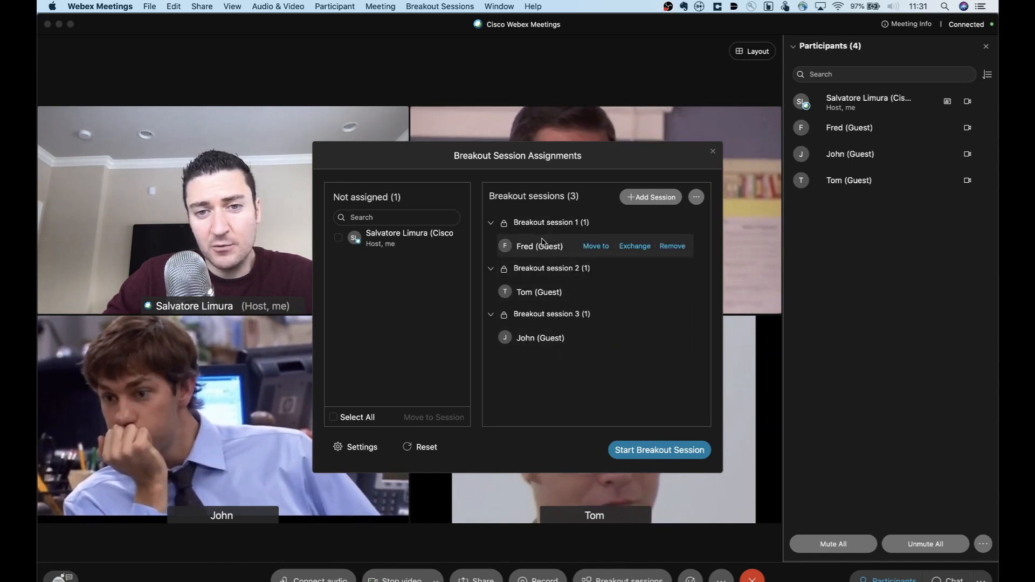
pyautogui.moveTo(538, 292)
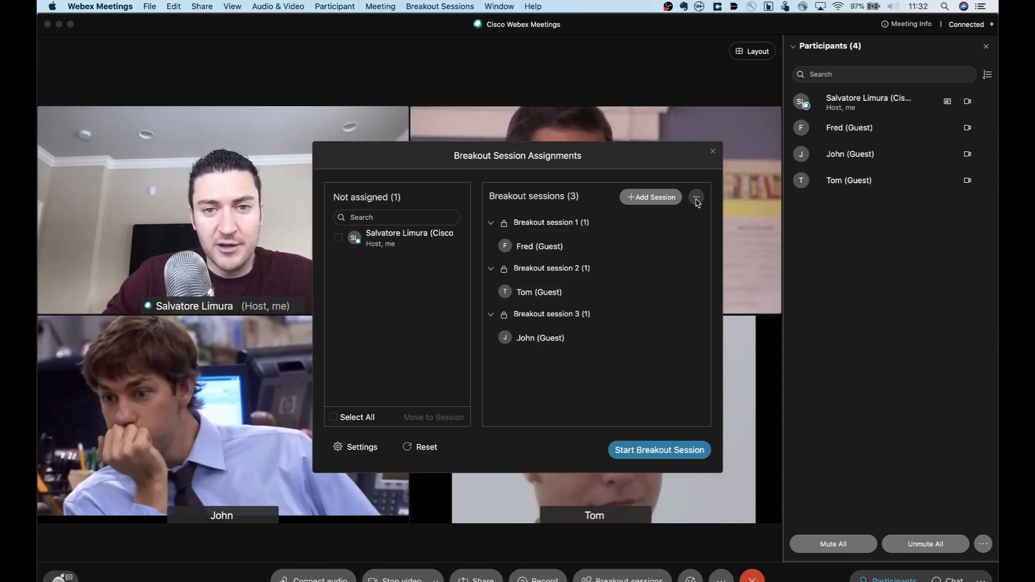
pyautogui.click(695, 196)
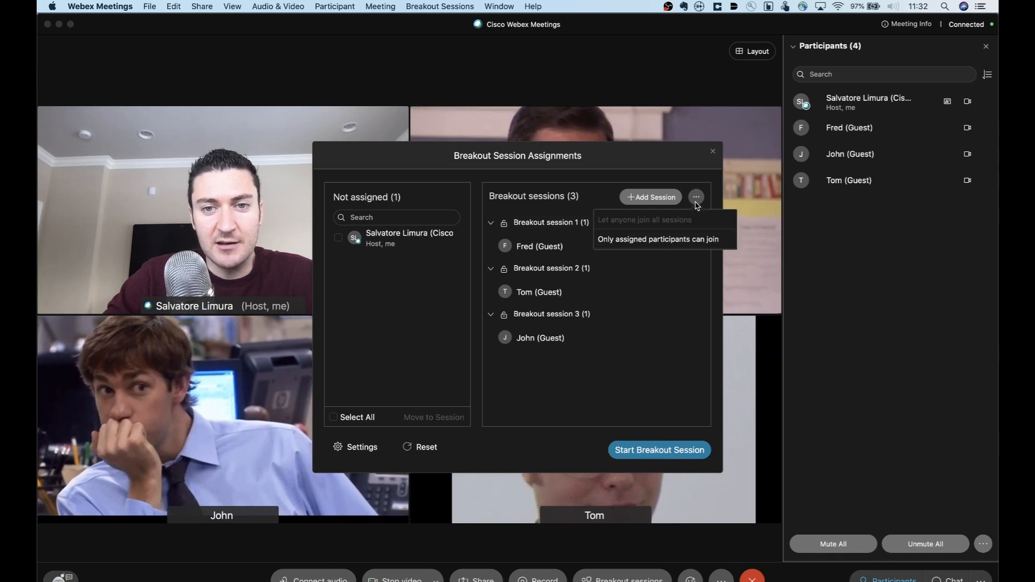
pyautogui.moveTo(691, 220)
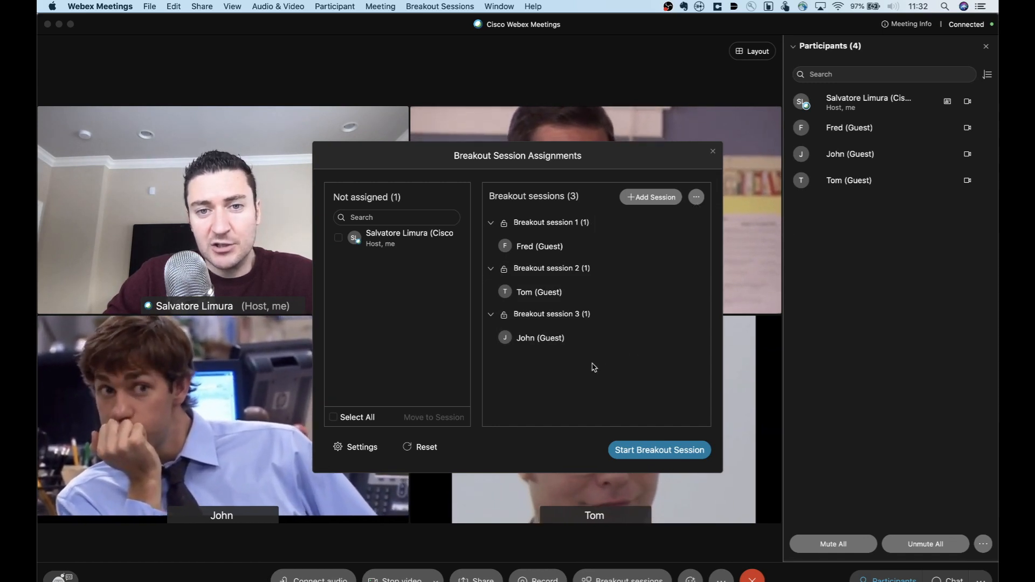
pyautogui.moveTo(540, 338)
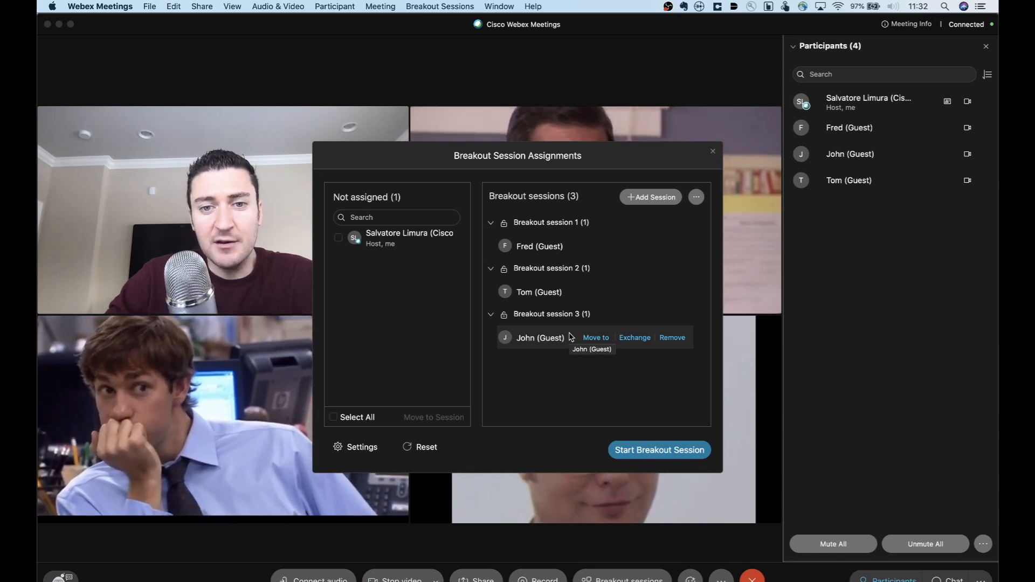
pyautogui.moveTo(589, 429)
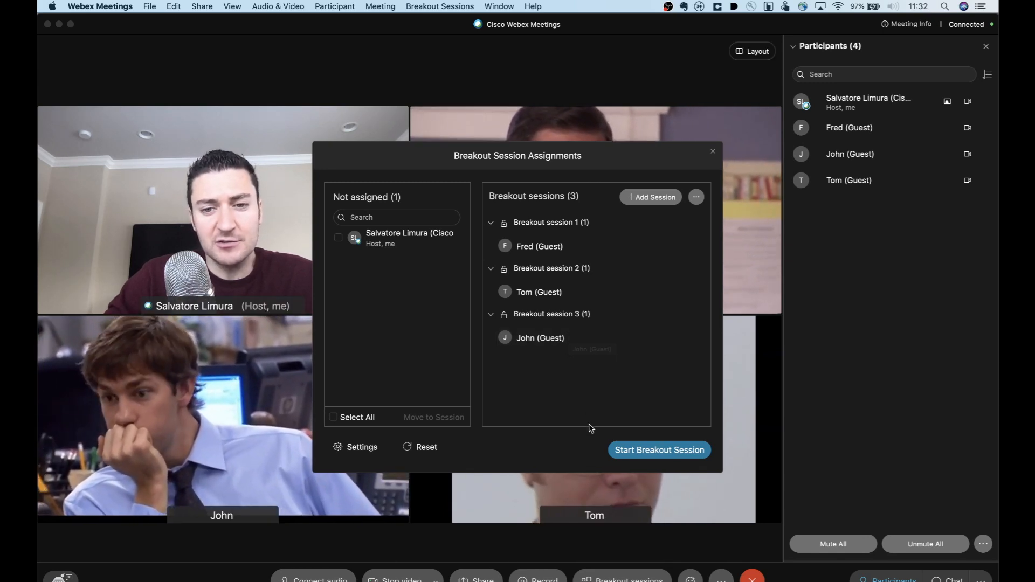
pyautogui.moveTo(659, 449)
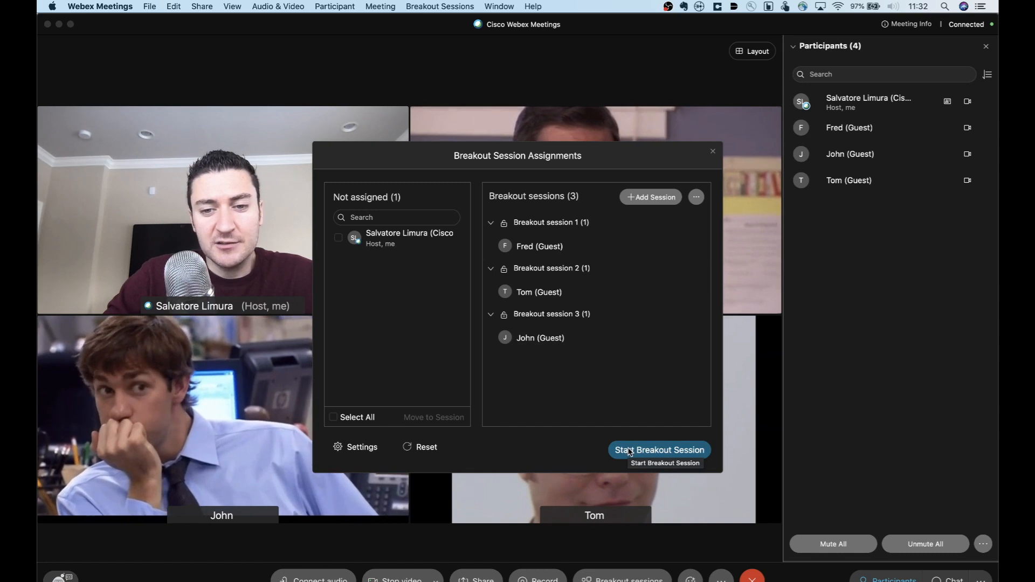
# Step: Start the three breakout sessions and close the Breakout Session Assignments window
pyautogui.click(658, 450)
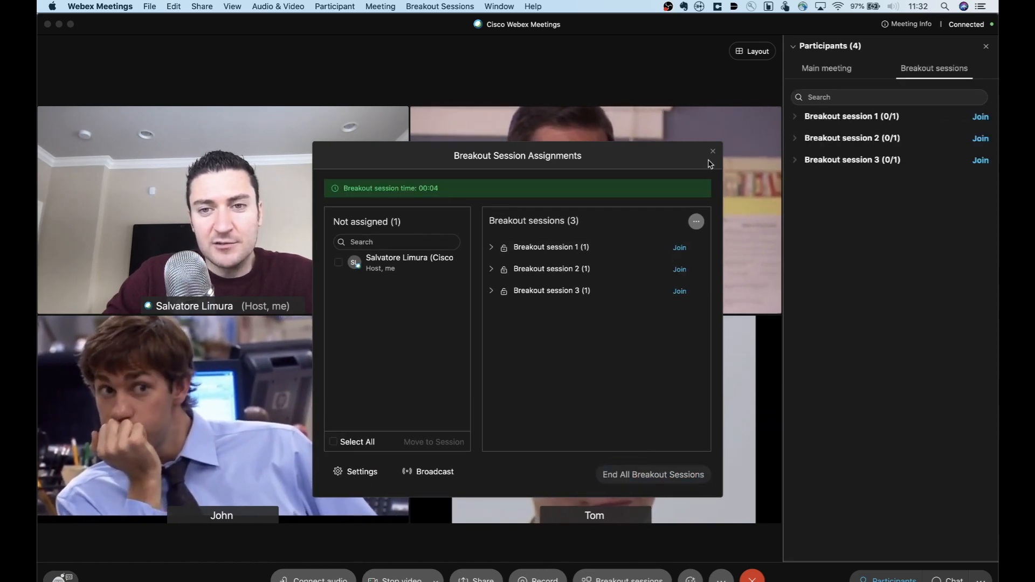
pyautogui.moveTo(712, 151)
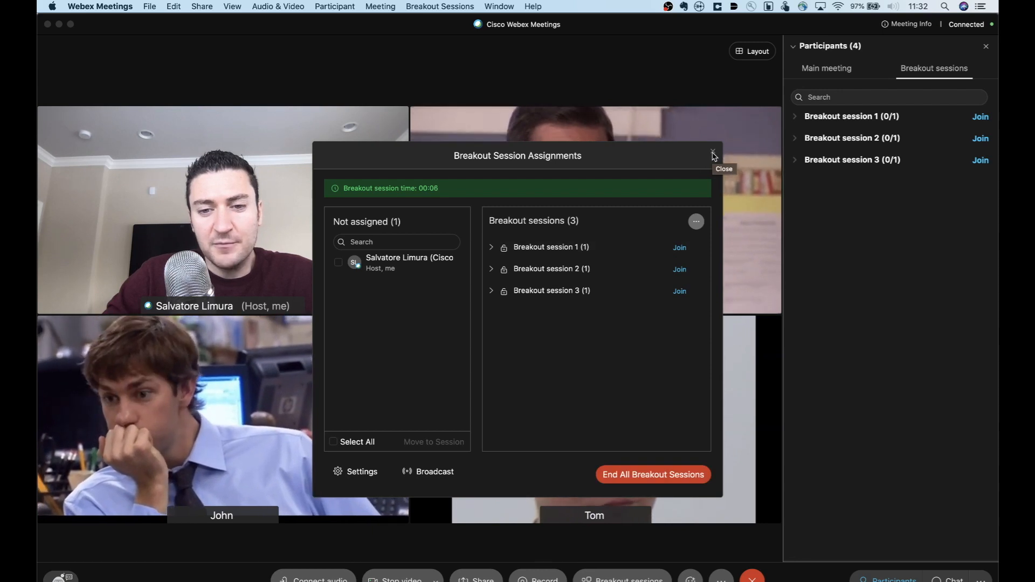
pyautogui.click(712, 152)
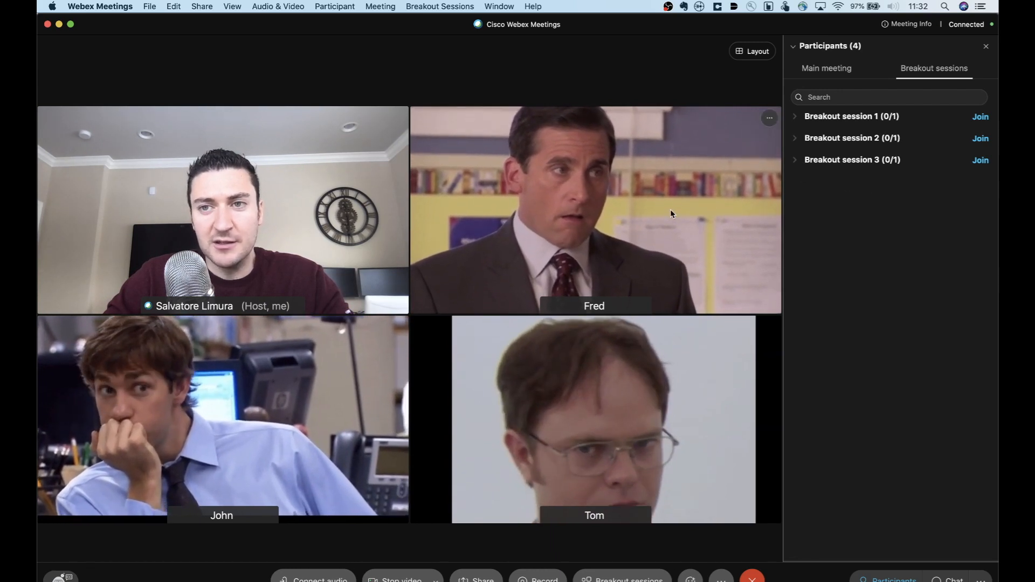
pyautogui.moveTo(783, 215)
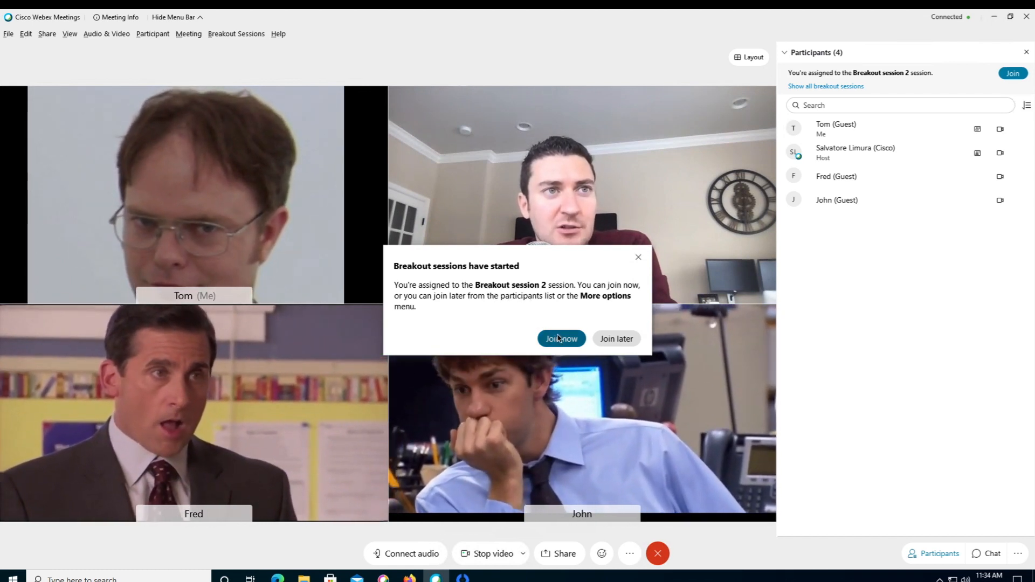
# Step: As guest Tom, join Breakout session 2 and dismiss the audio notice
pyautogui.click(561, 339)
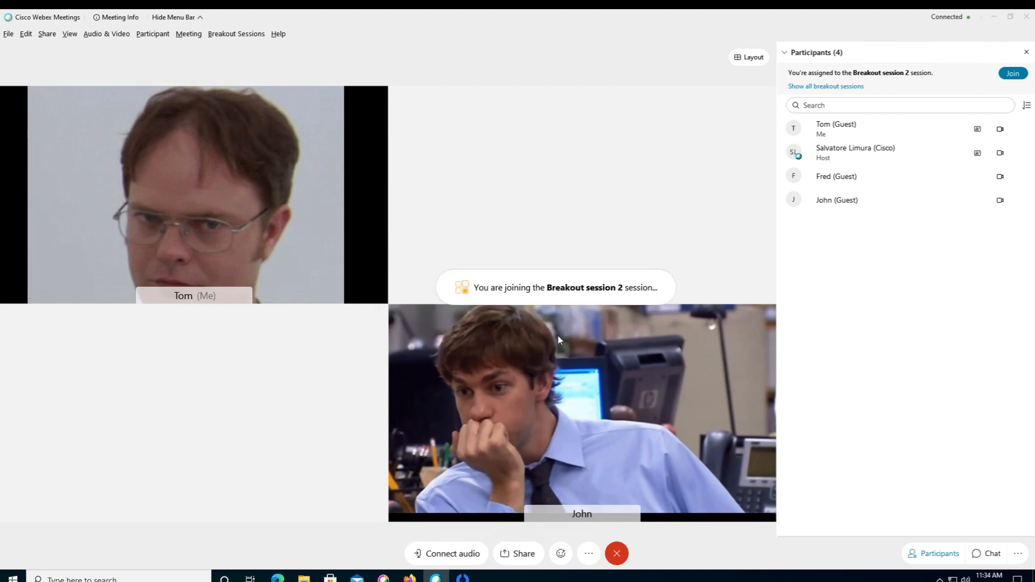
pyautogui.click(1012, 73)
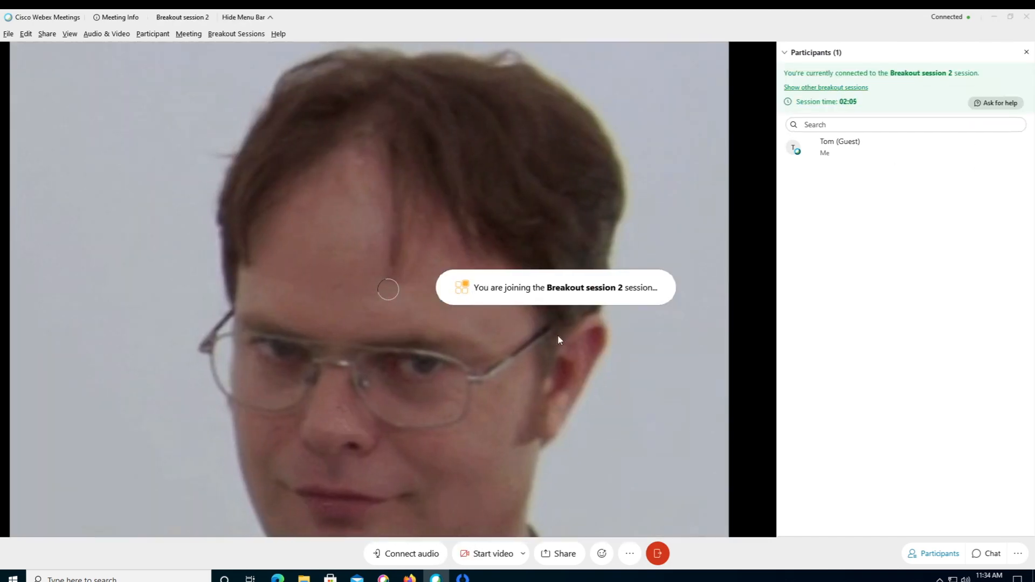
pyautogui.click(492, 553)
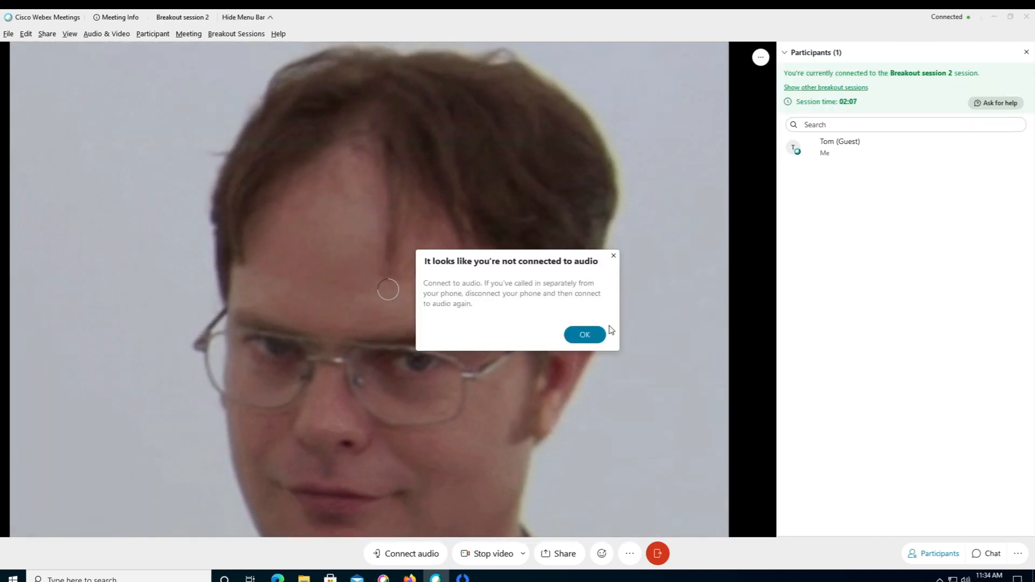
pyautogui.click(583, 335)
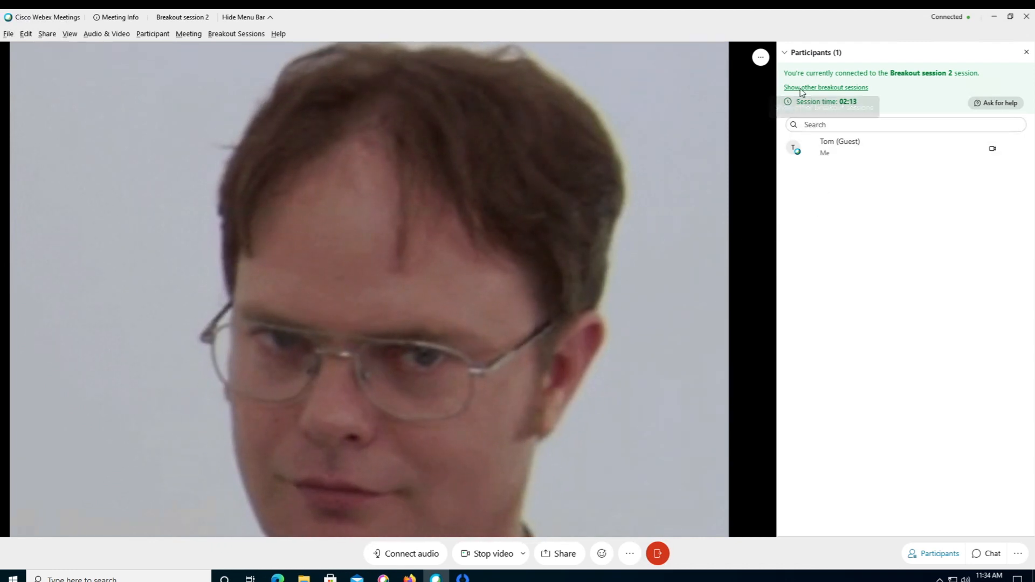
pyautogui.moveTo(825, 87)
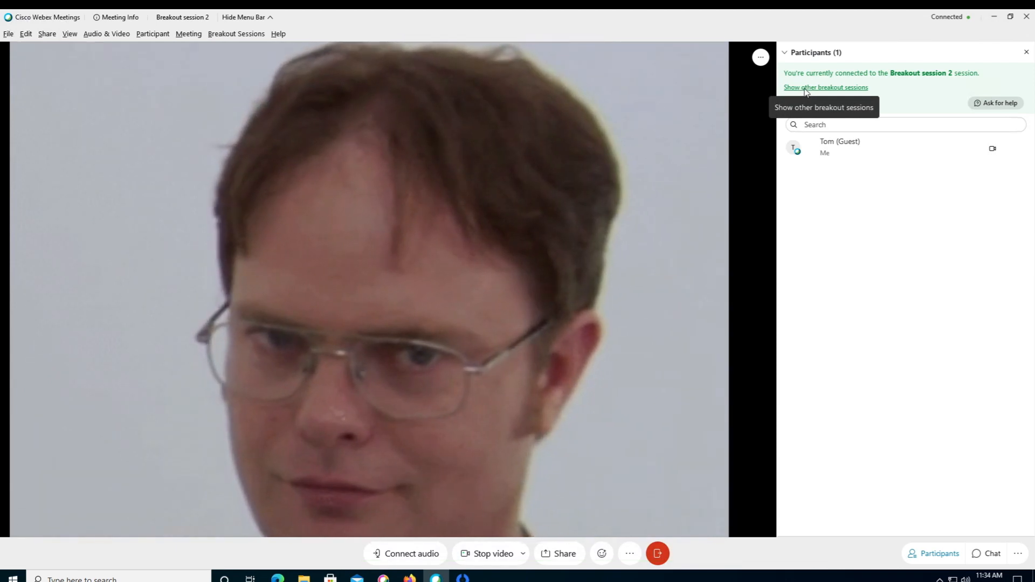
# Step: Switch Tom from Breakout session 2 to Breakout session 1 via the other-sessions list
pyautogui.click(825, 87)
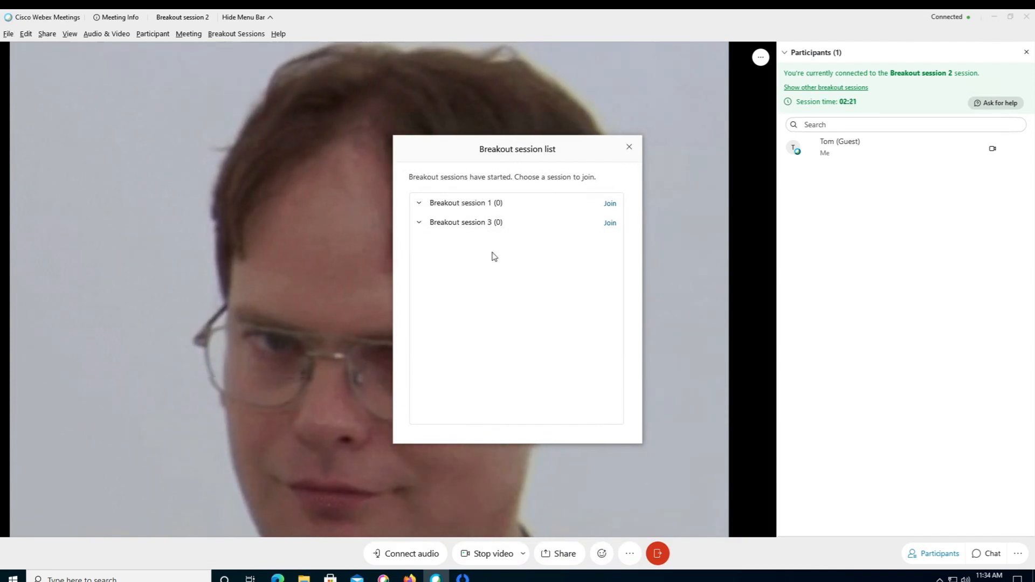
pyautogui.moveTo(465, 222)
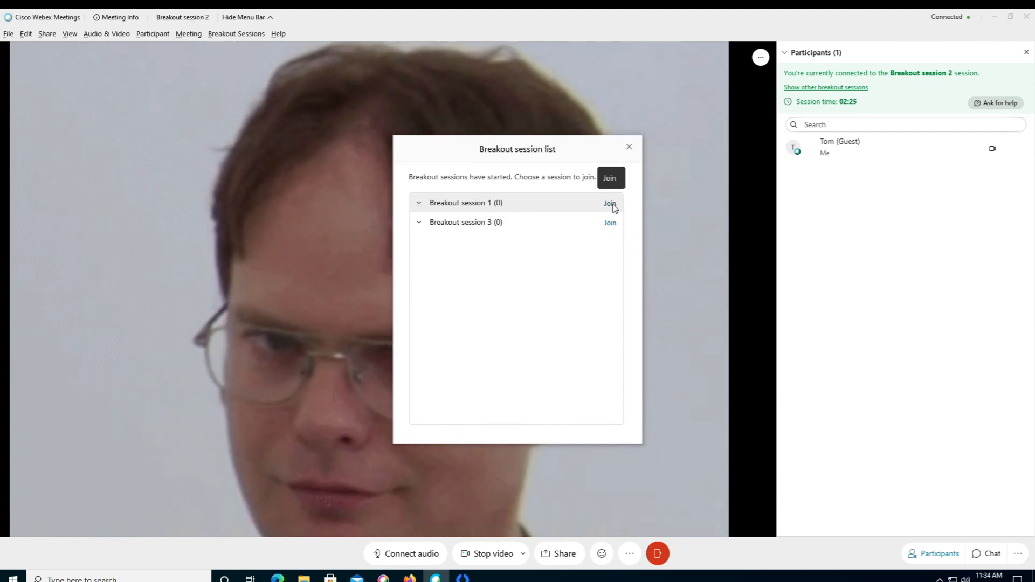
pyautogui.click(608, 203)
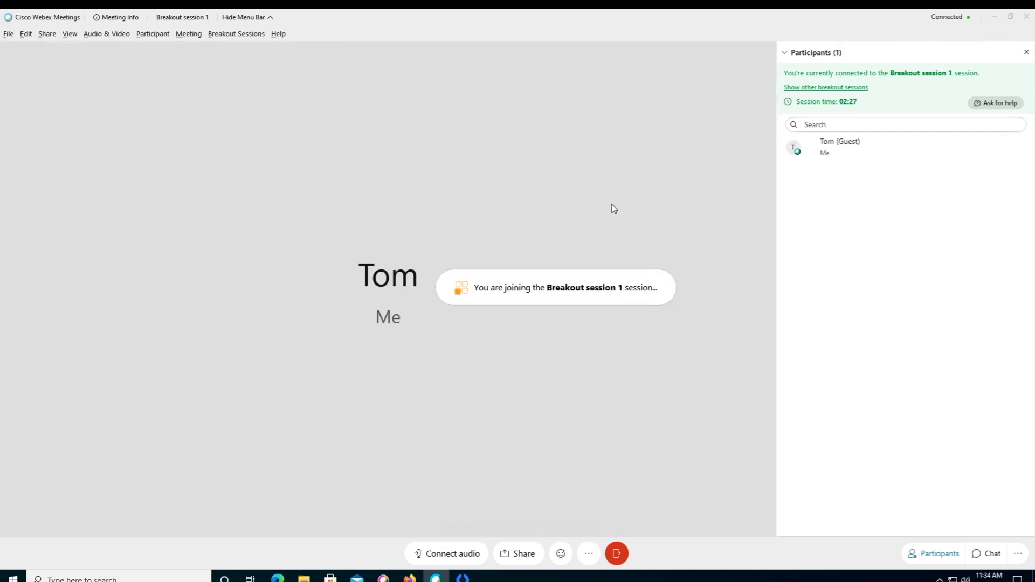
pyautogui.click(492, 553)
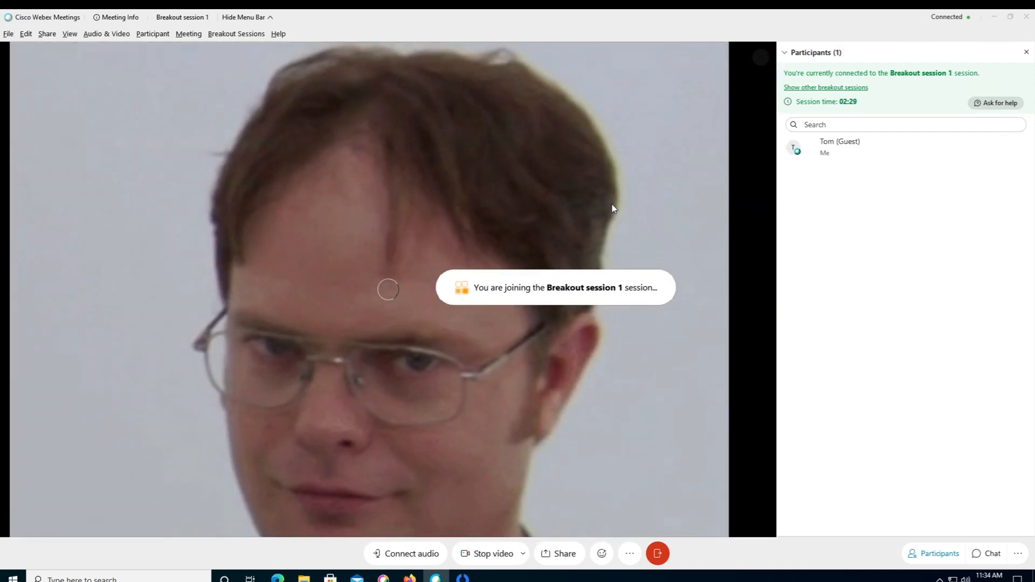